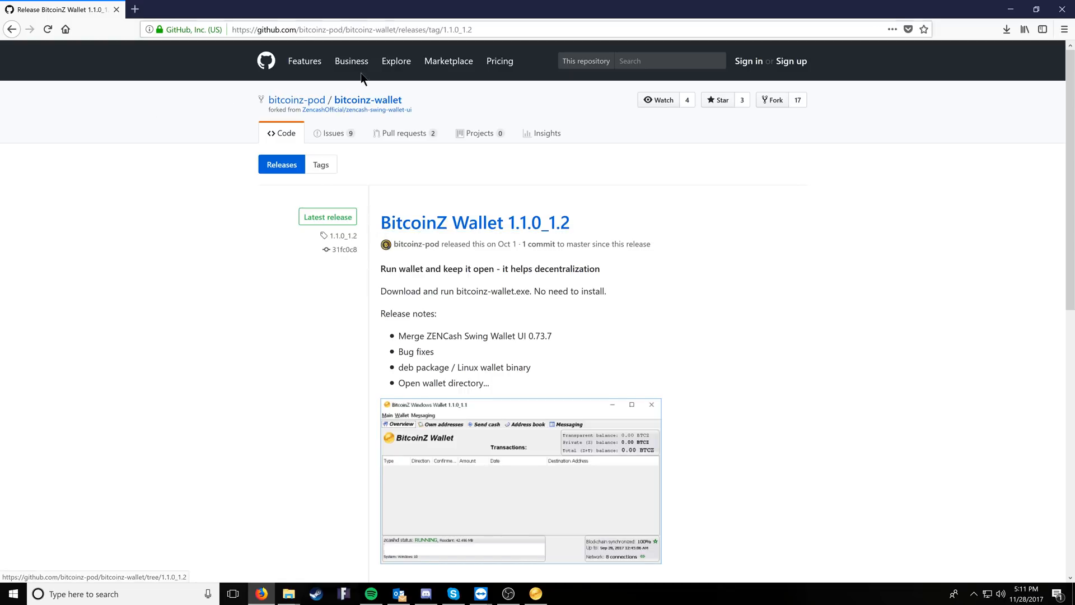
mouse_move(463, 222)
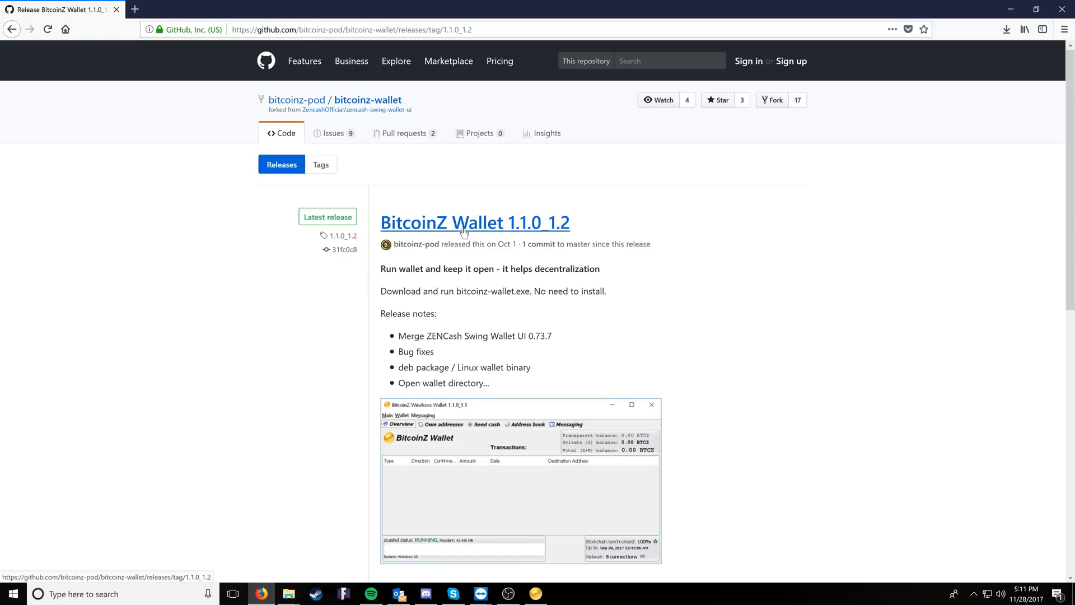
Open the extracted bitcoinz-wallet folder in BTCZ and select bitcoinz-wallet.exe.
scroll(down, 3)
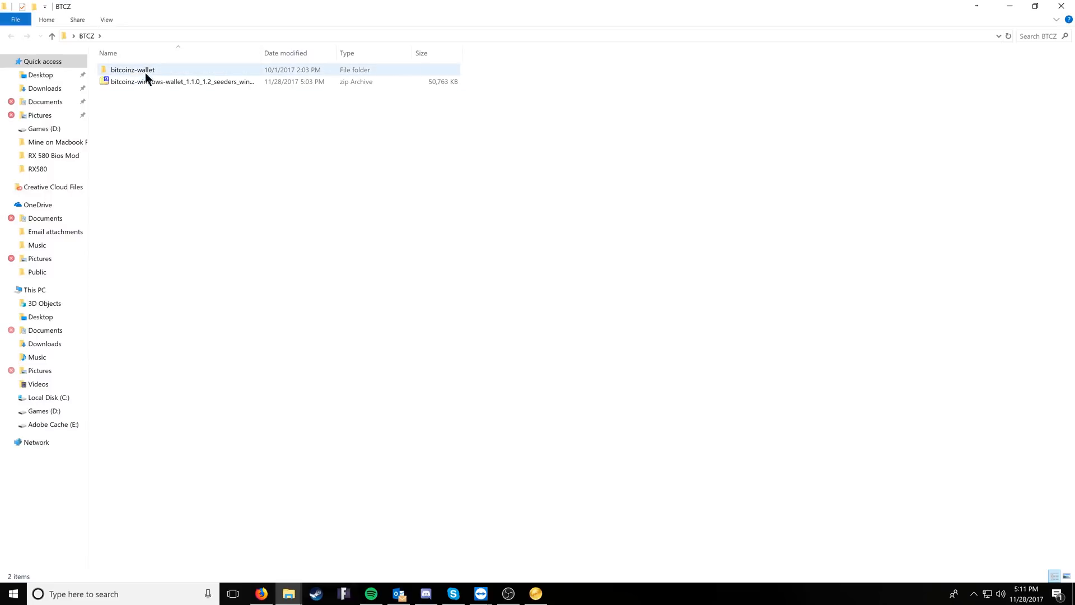
click(181, 81)
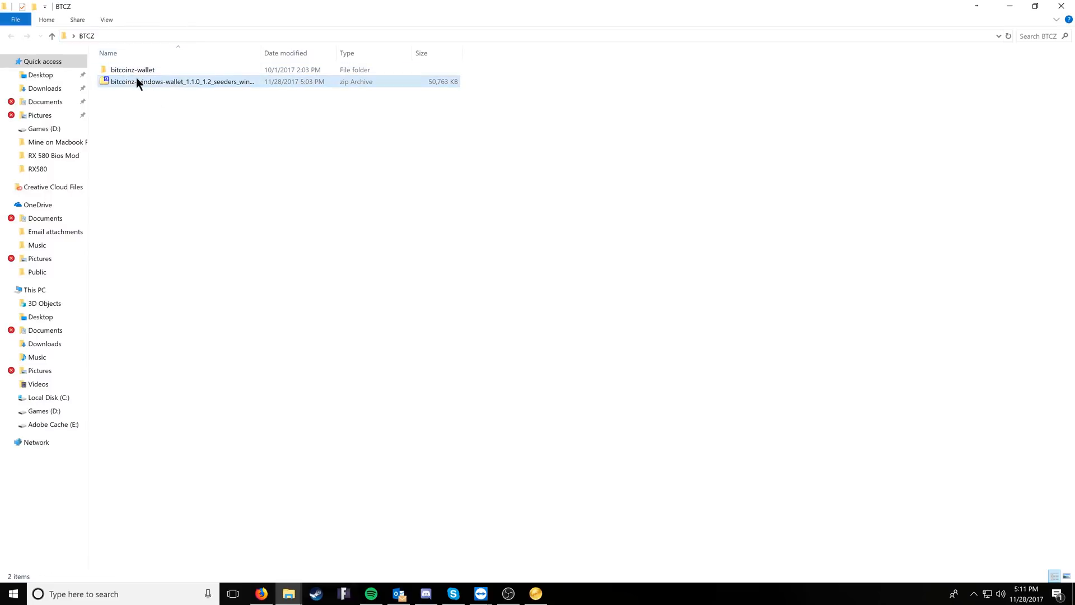
right_click(182, 82)
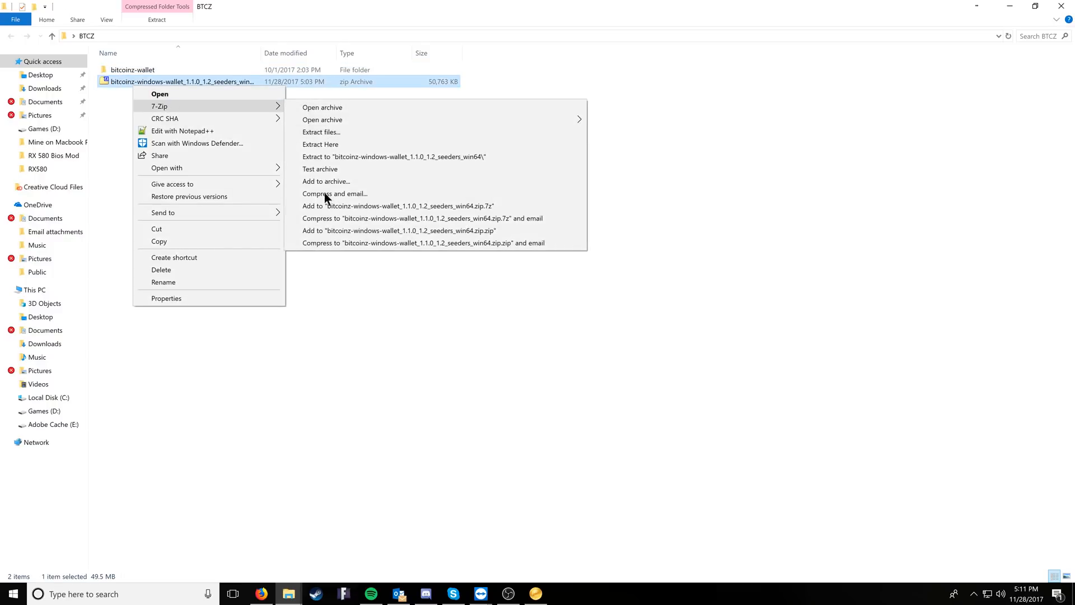
double_click(131, 70)
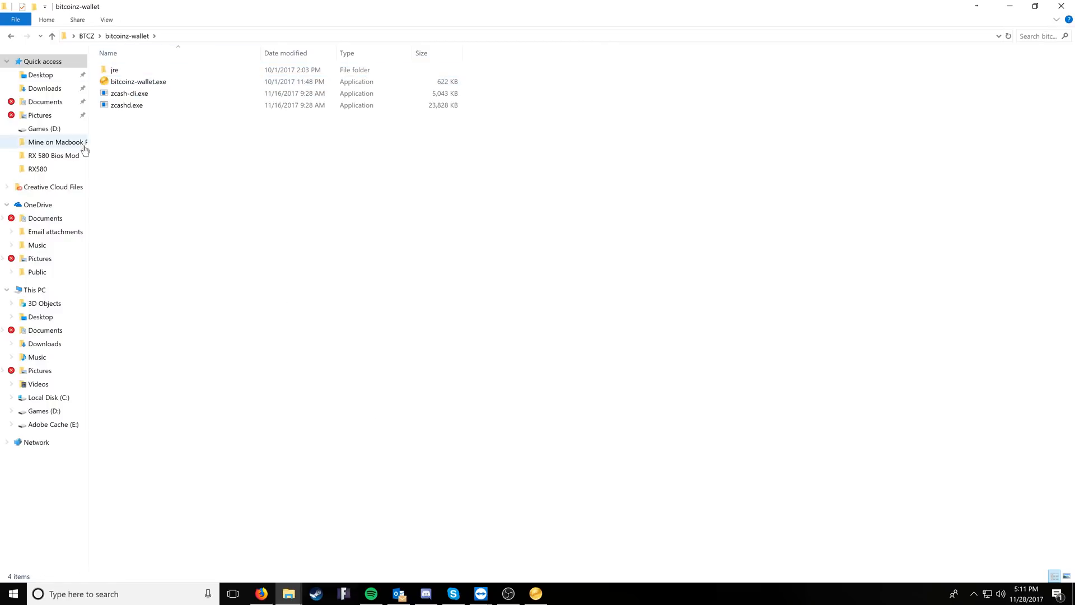
click(139, 82)
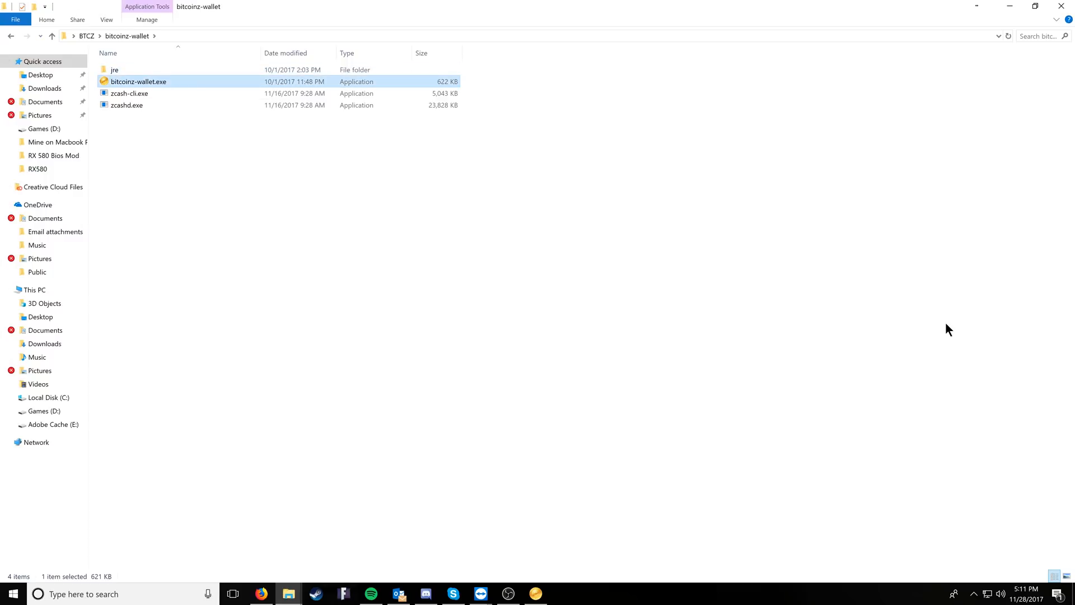
Launch bitcoinz-wallet.exe and list its two transparent and one private own addresses.
double_click(139, 82)
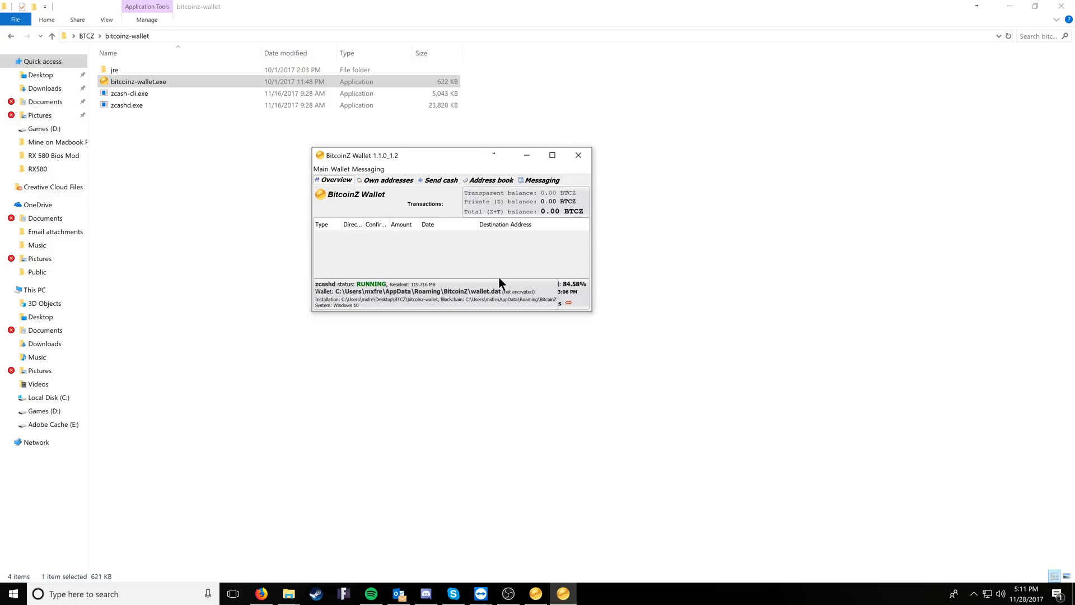
mouse_move(589, 314)
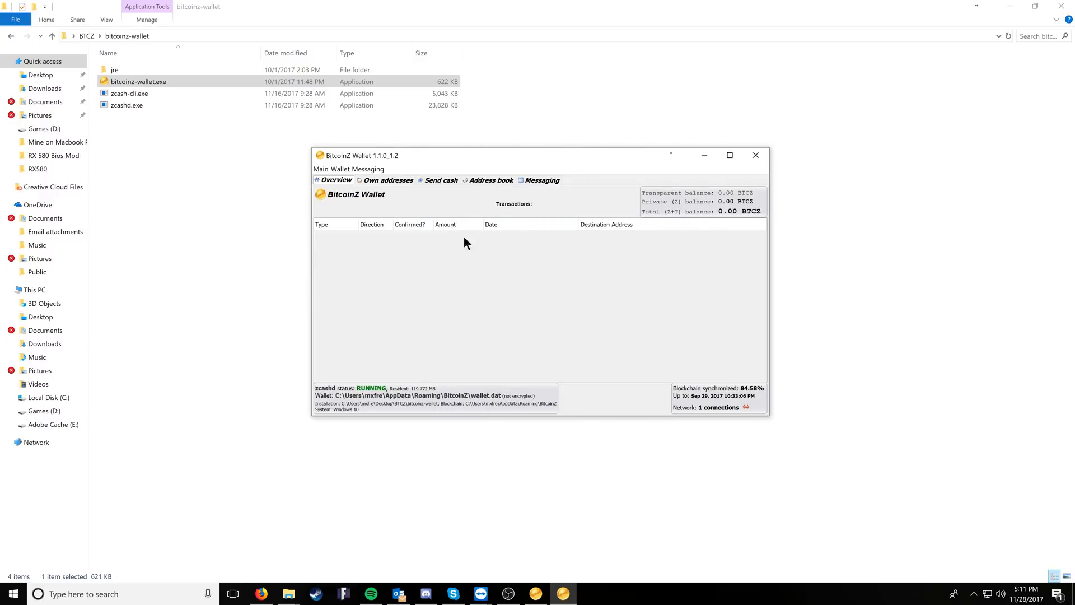
mouse_move(461, 249)
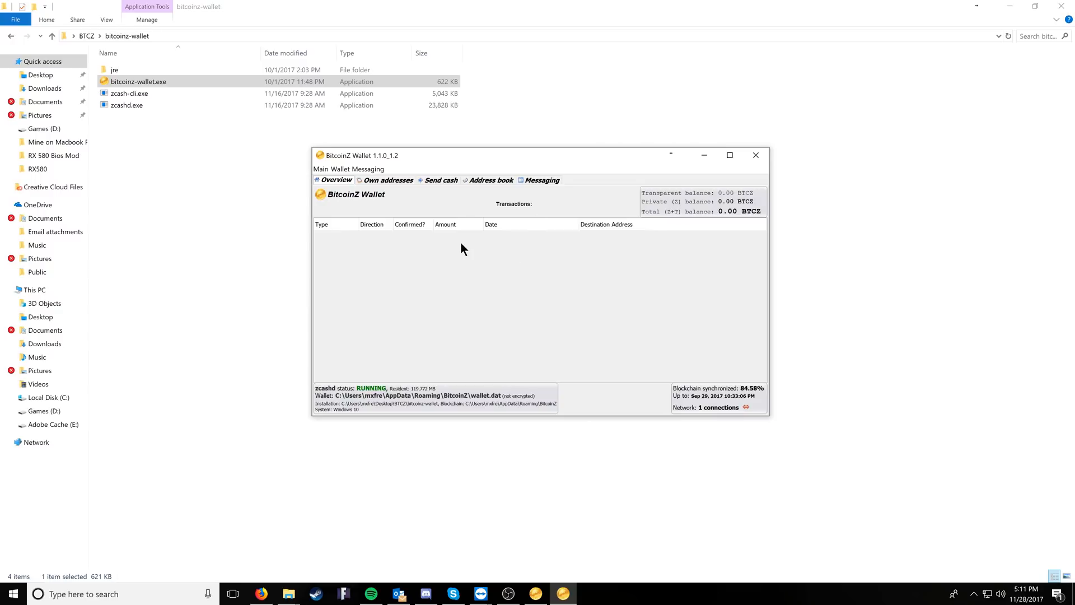
click(387, 180)
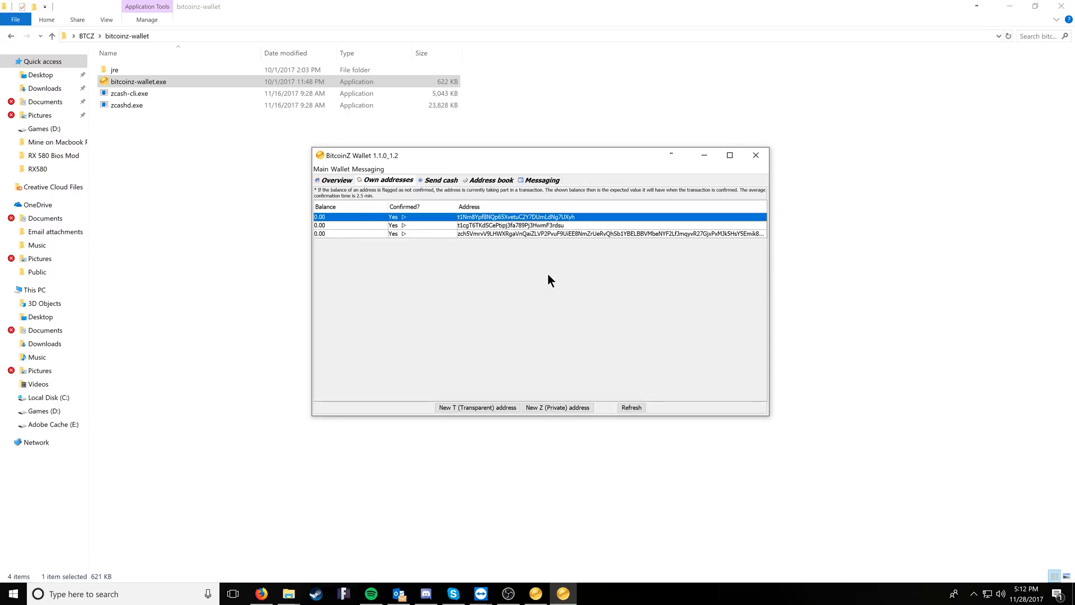
mouse_move(487, 318)
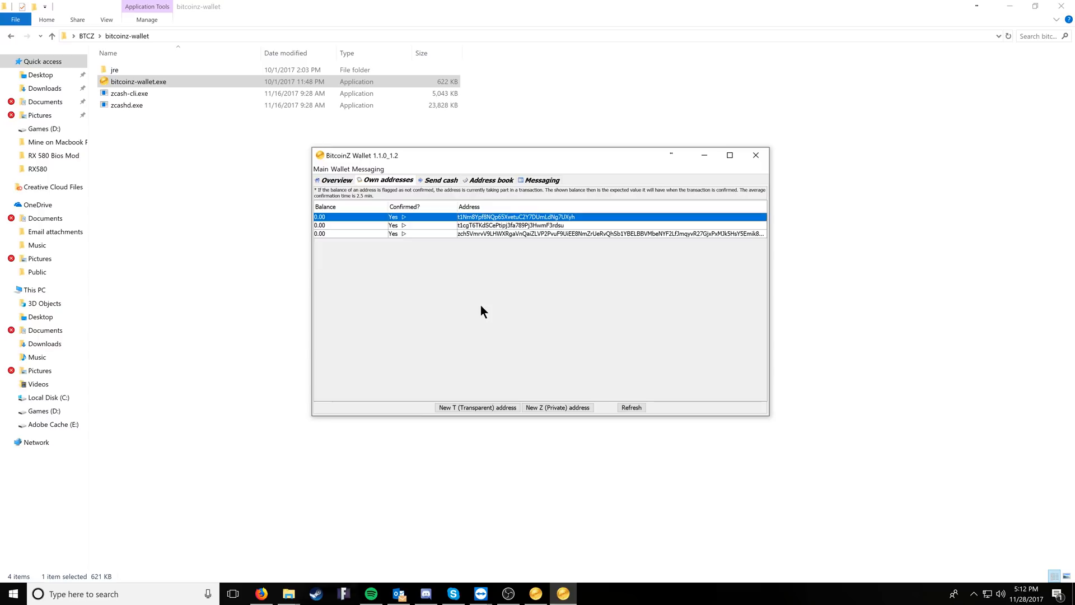
mouse_move(481, 289)
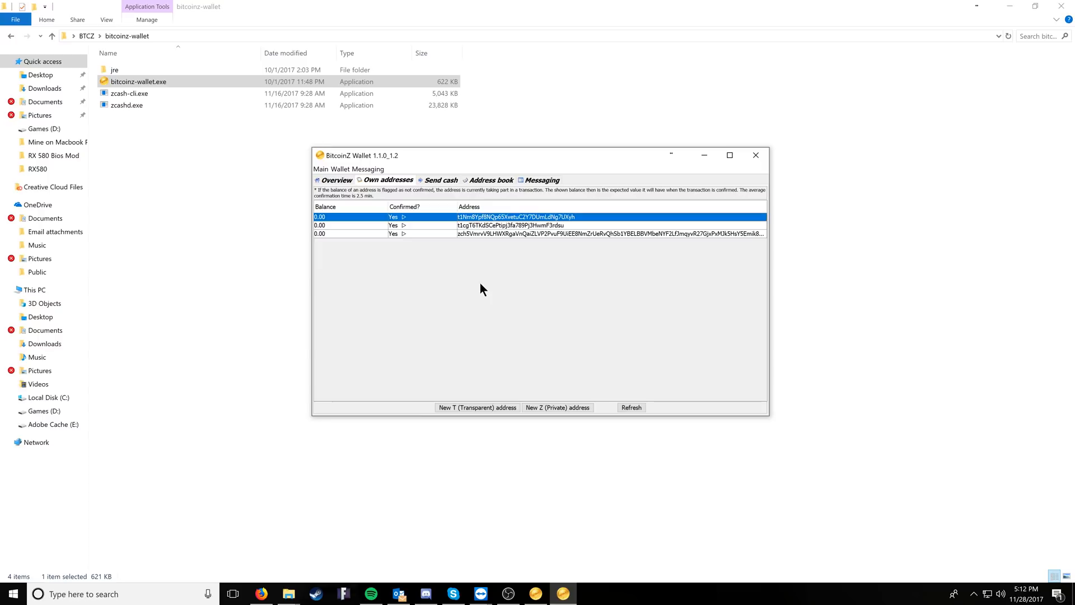
mouse_move(381, 201)
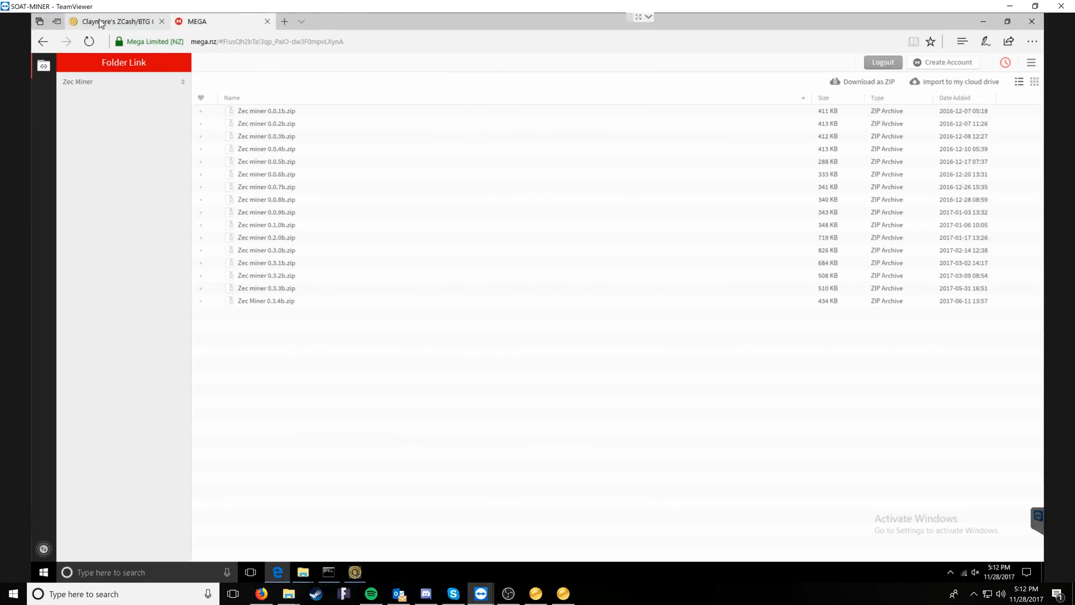
From the Claymore forum thread, follow the MEGA link to miner releases v12.0–v12.6.
click(113, 21)
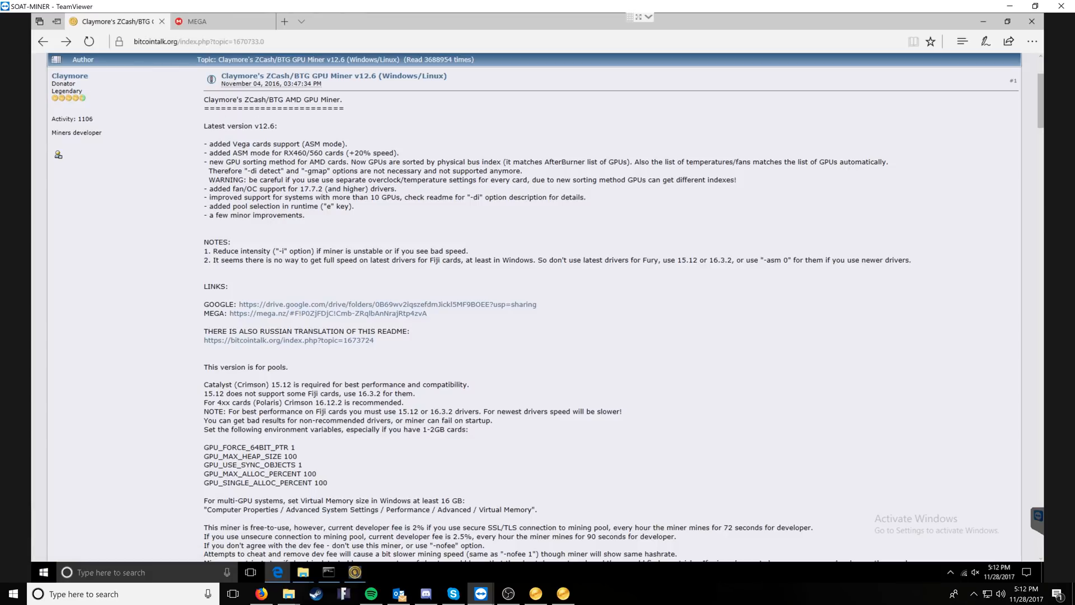
mouse_move(343, 127)
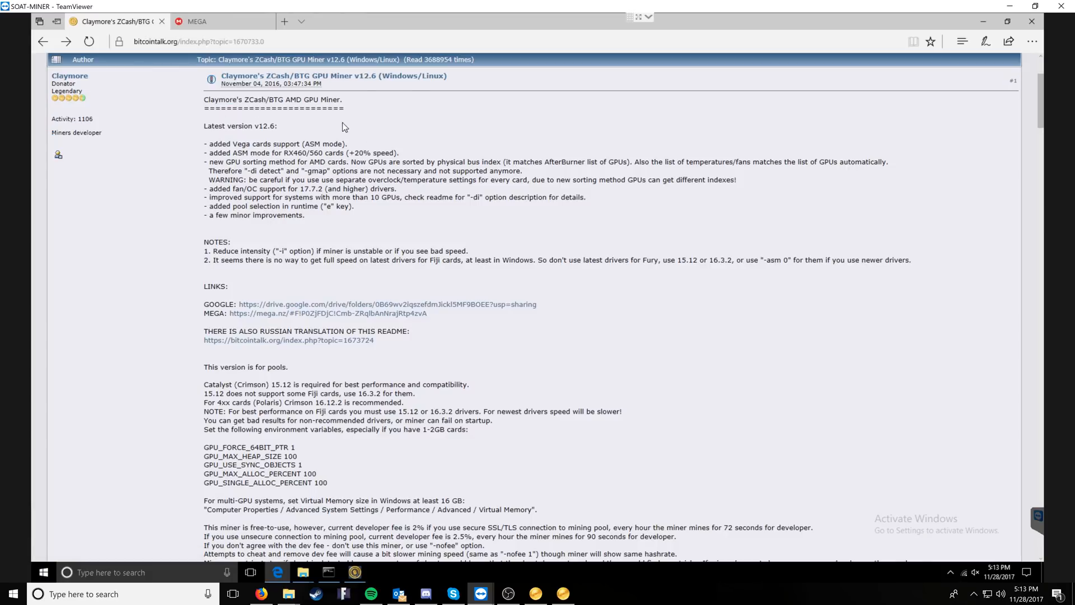
mouse_move(151, 80)
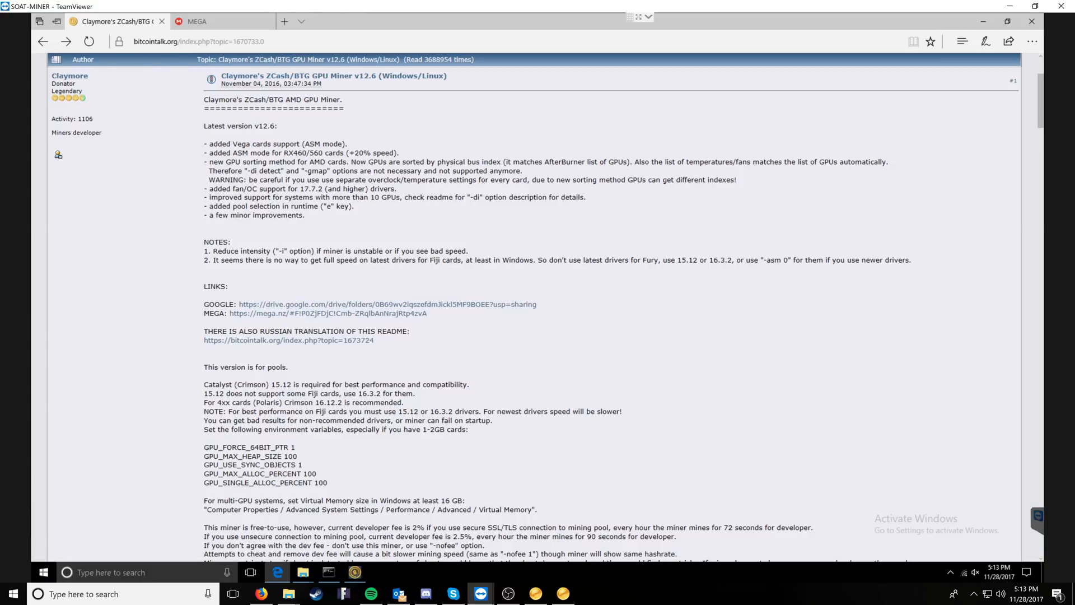
mouse_move(255, 318)
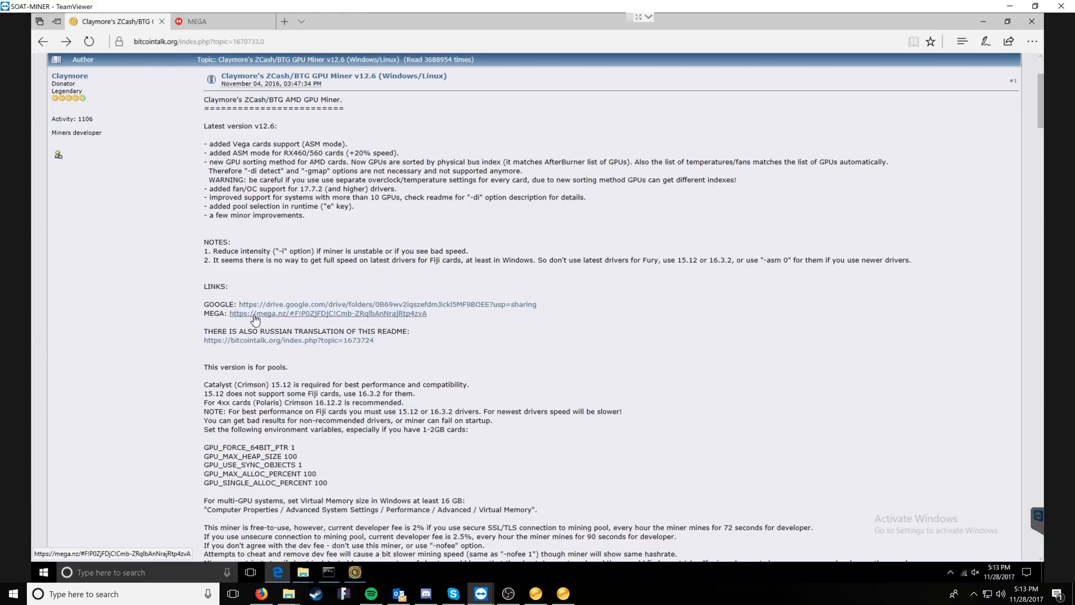
click(327, 313)
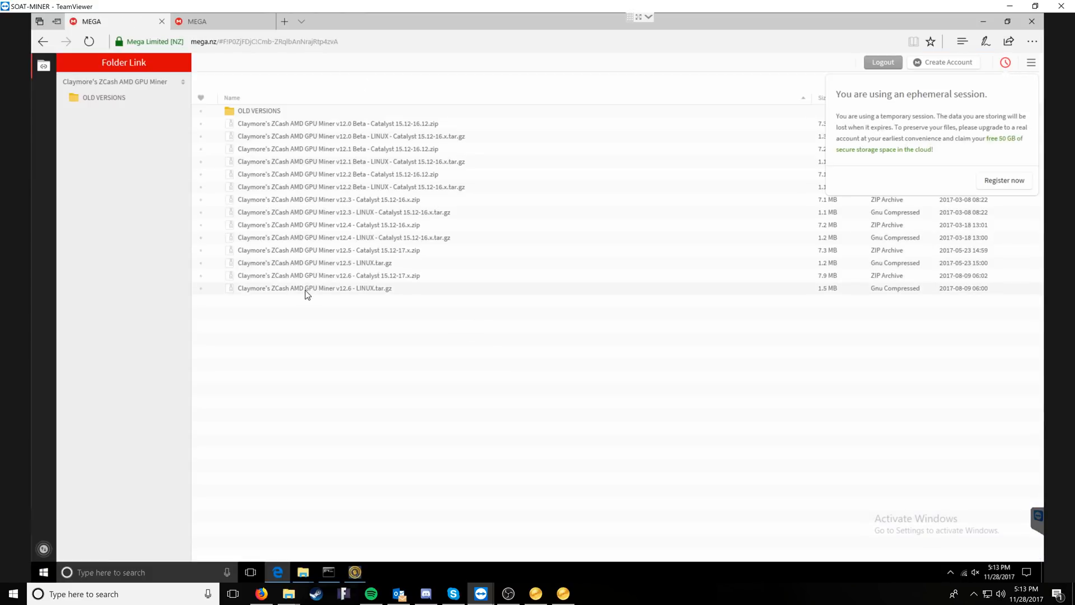
mouse_move(327, 294)
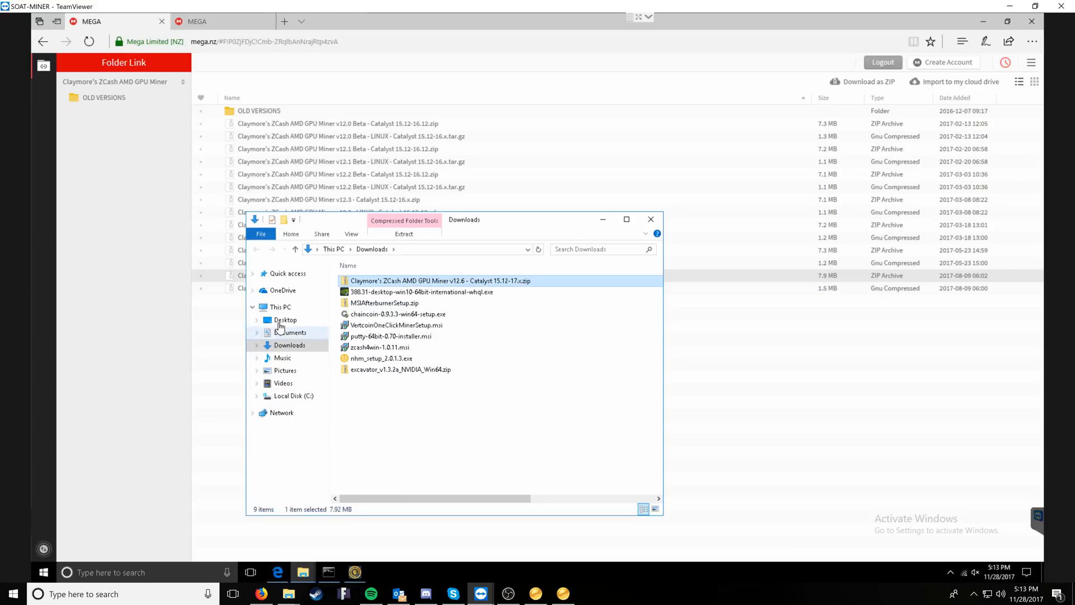
Open Desktop > Claymore's ZCash AMD GPU Miner v12.6 and select config.txt.
click(285, 320)
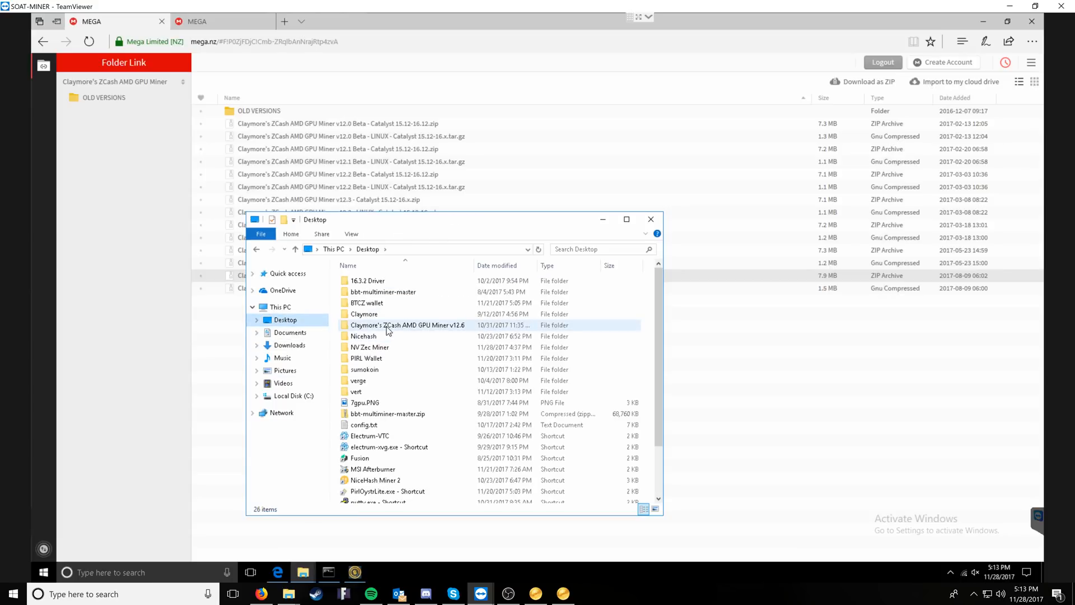
double_click(407, 325)
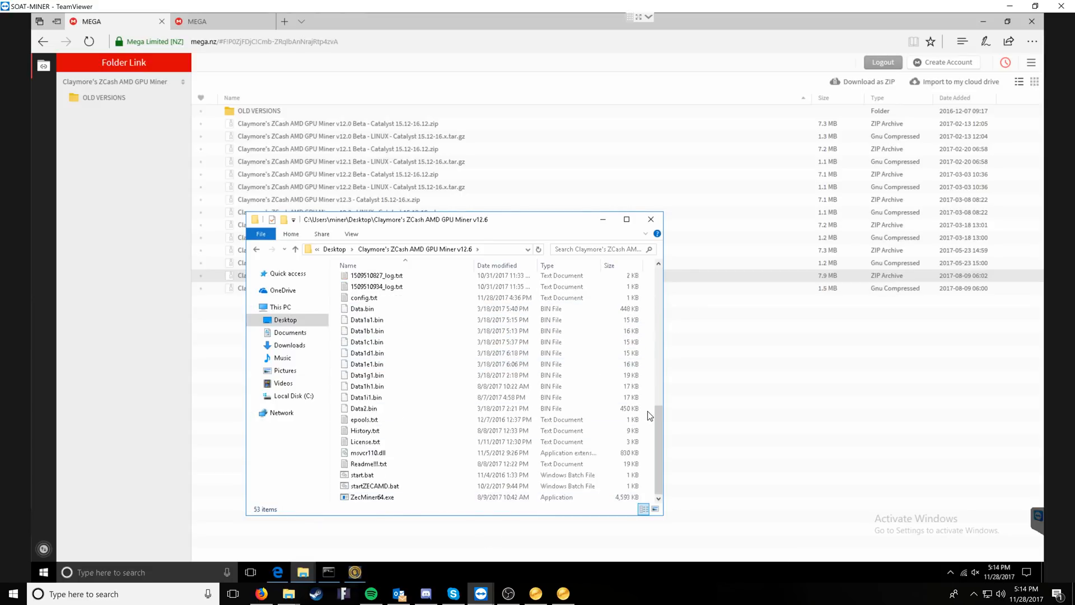
click(423, 497)
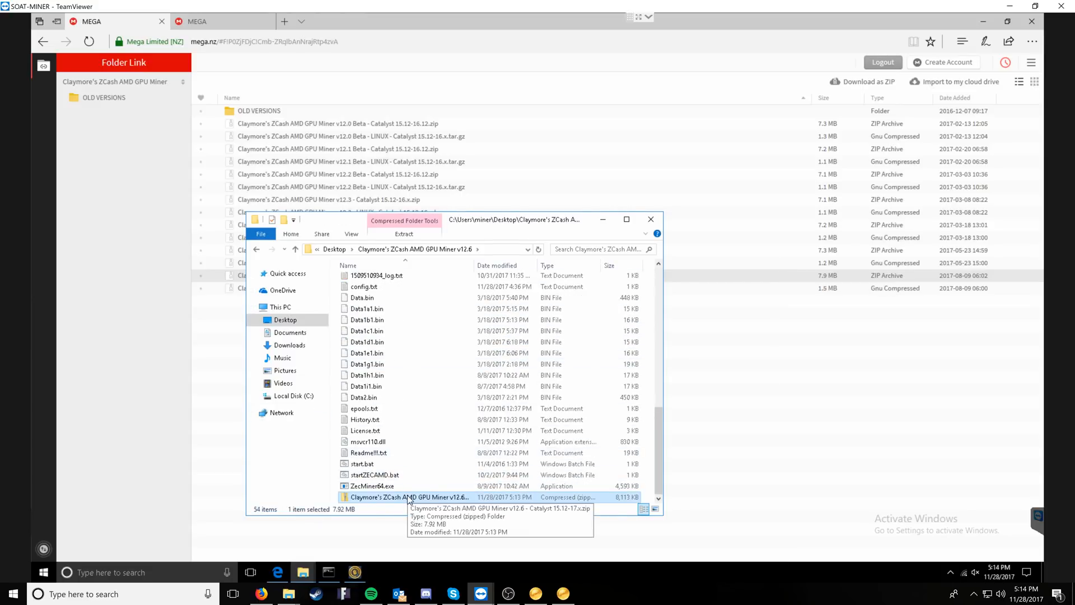
right_click(408, 497)
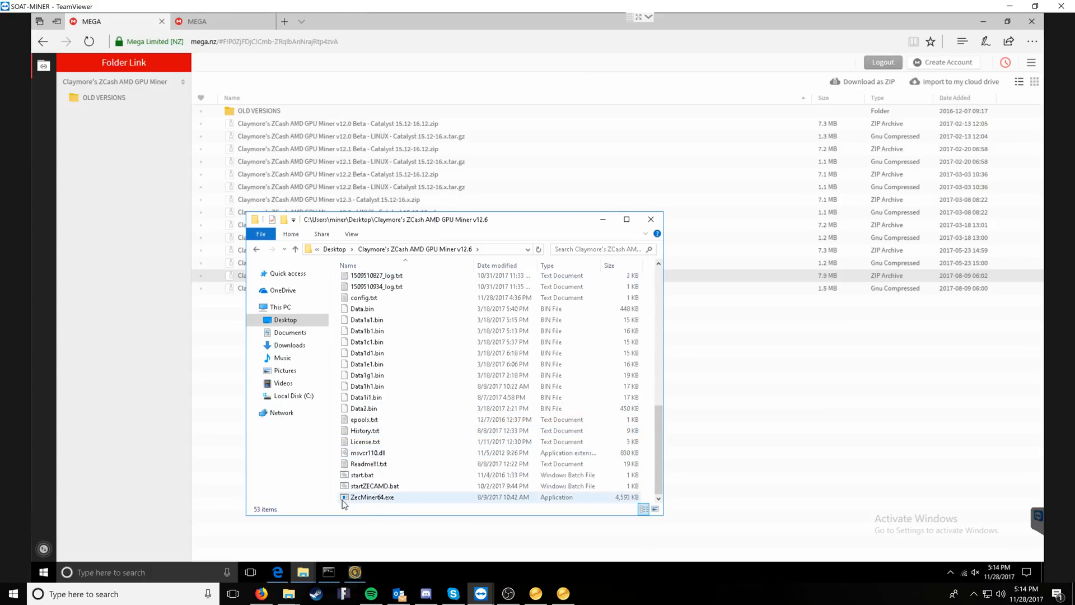
mouse_move(367, 506)
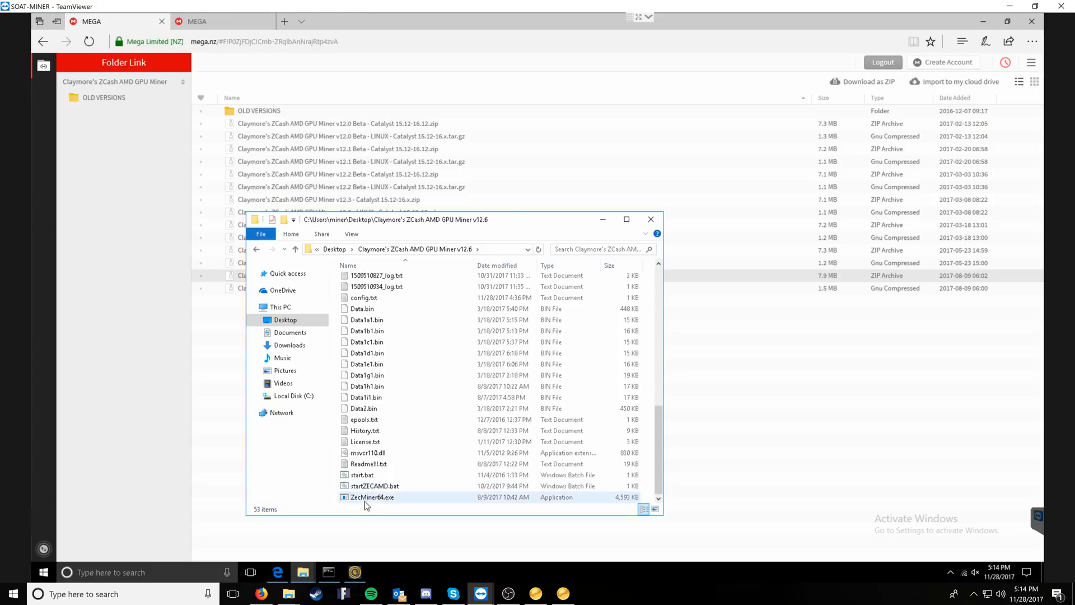
mouse_move(385, 499)
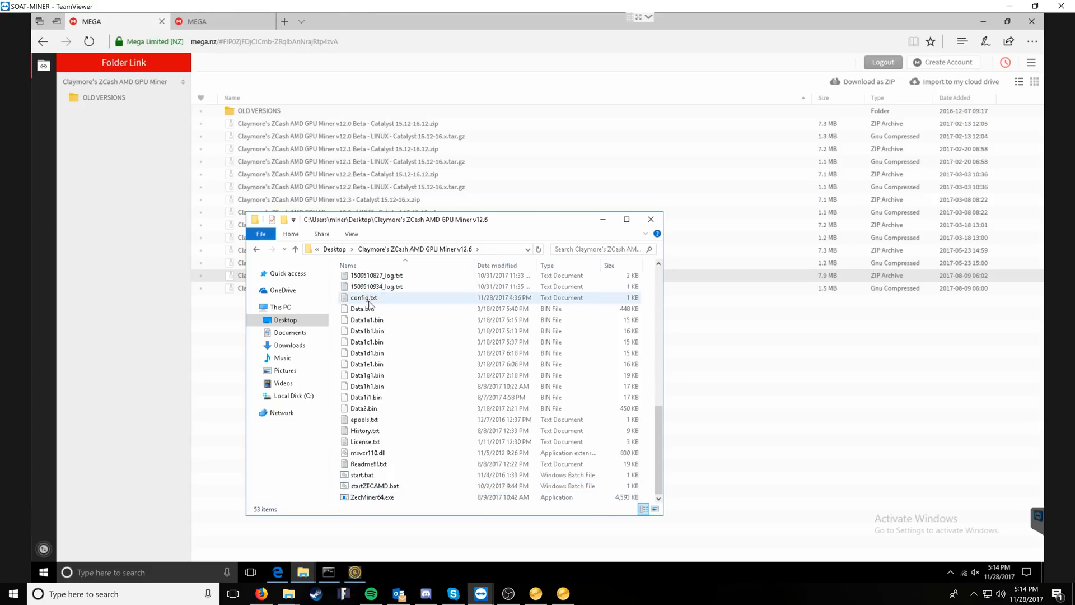
click(365, 440)
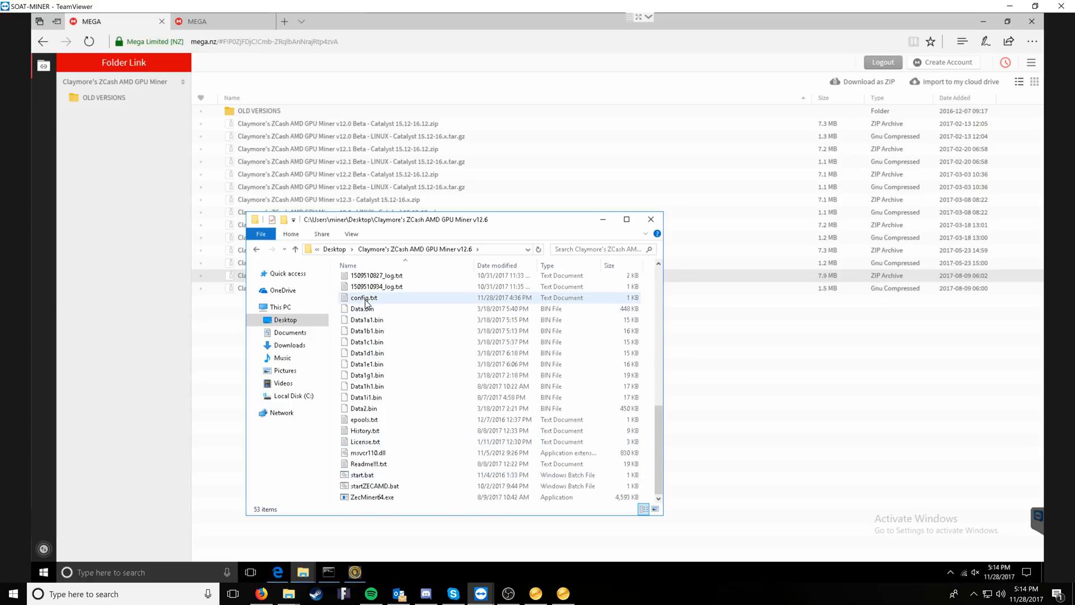
mouse_move(363, 297)
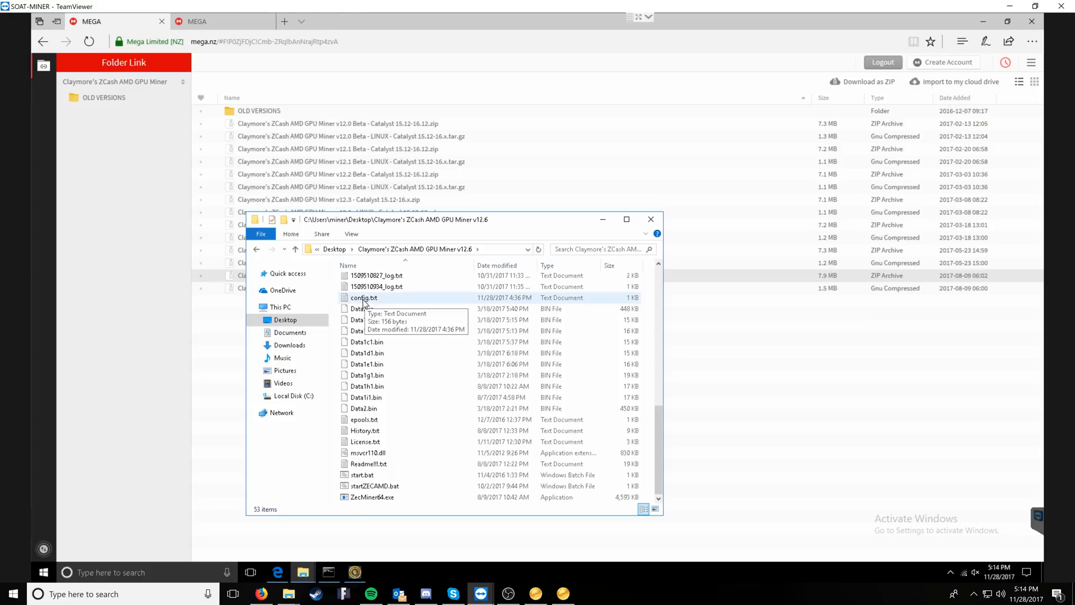
Review config.txt's -zpool and -zwal lines, set -zpsw to z, and save on close.
double_click(363, 298)
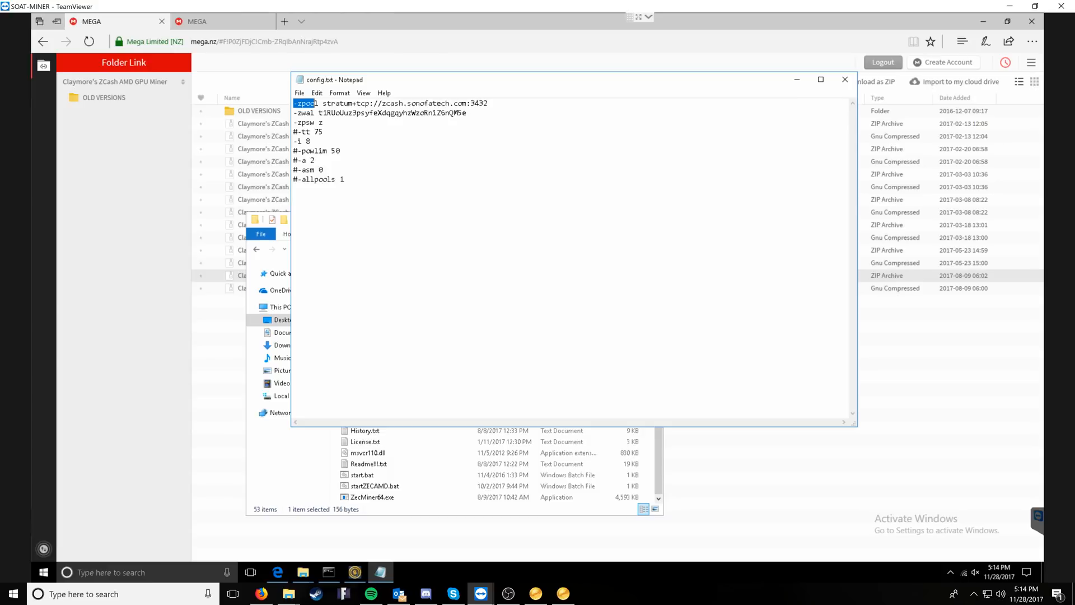
drag(320, 103, 488, 103)
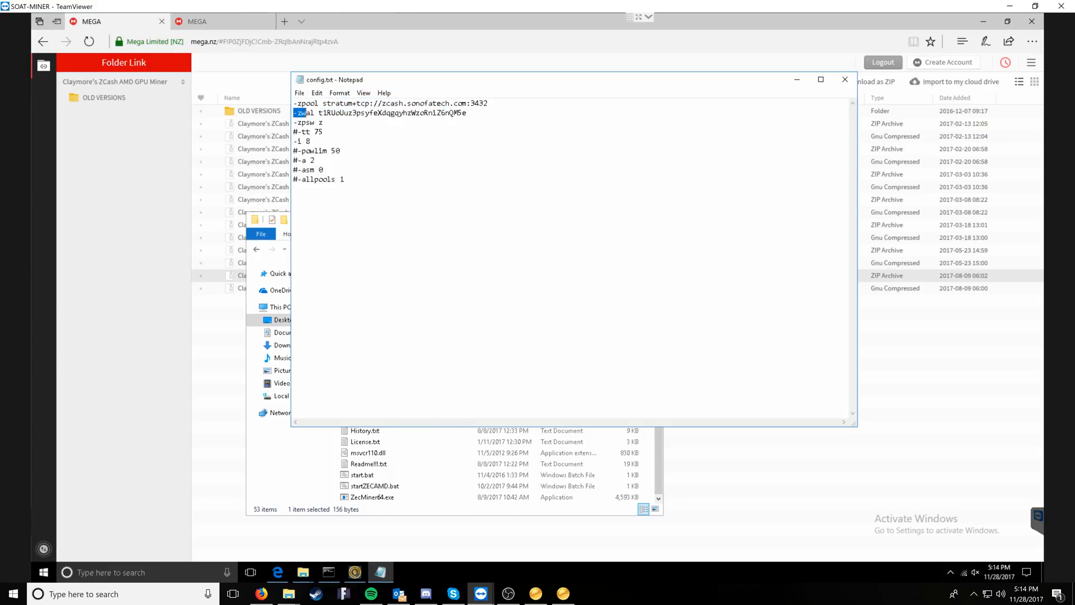
click(562, 593)
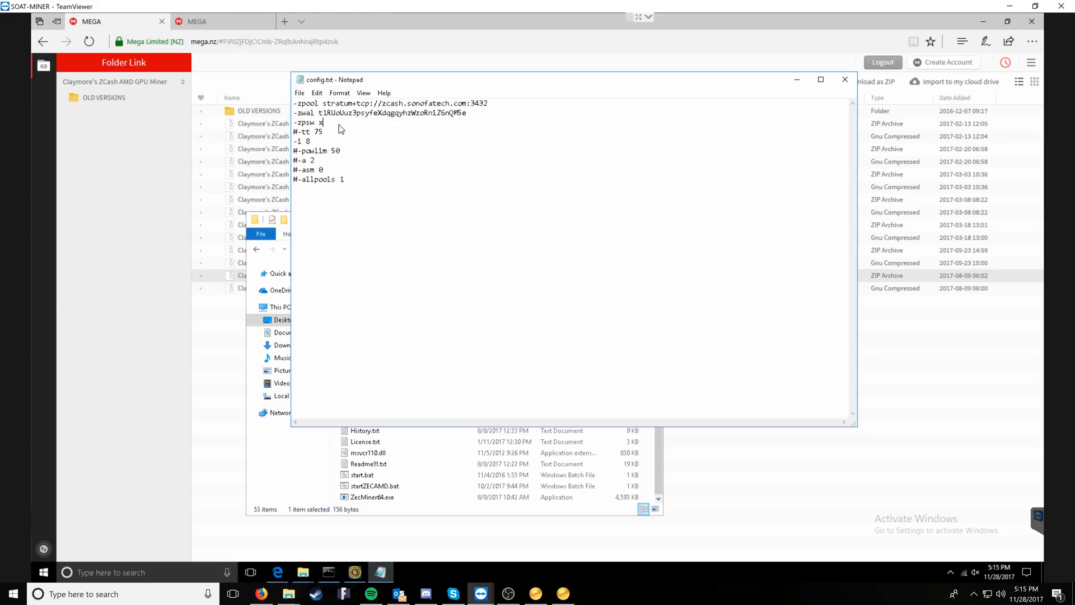
text(z)
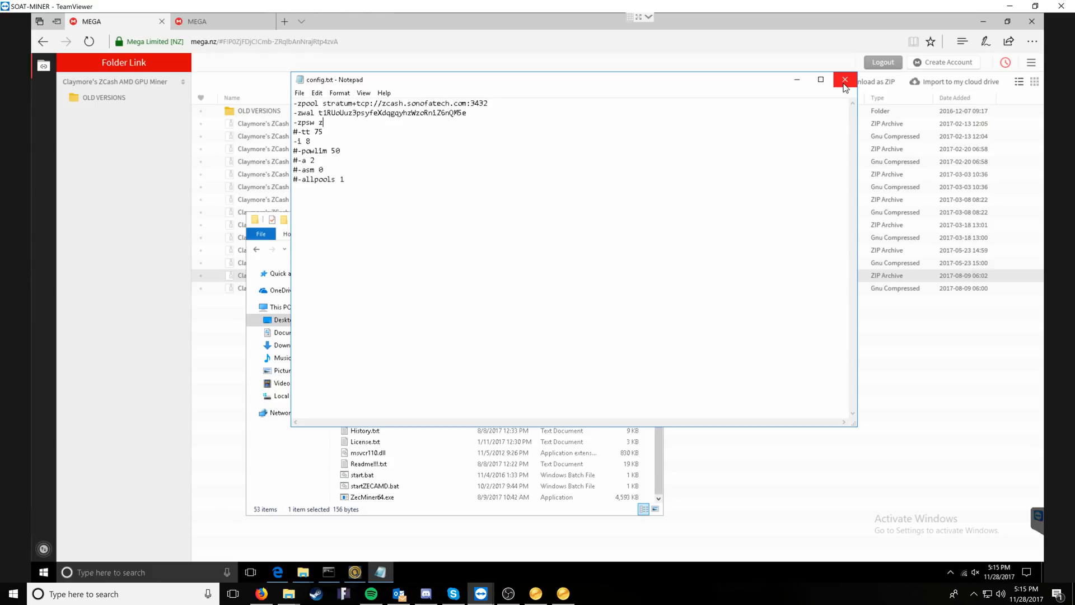
click(845, 80)
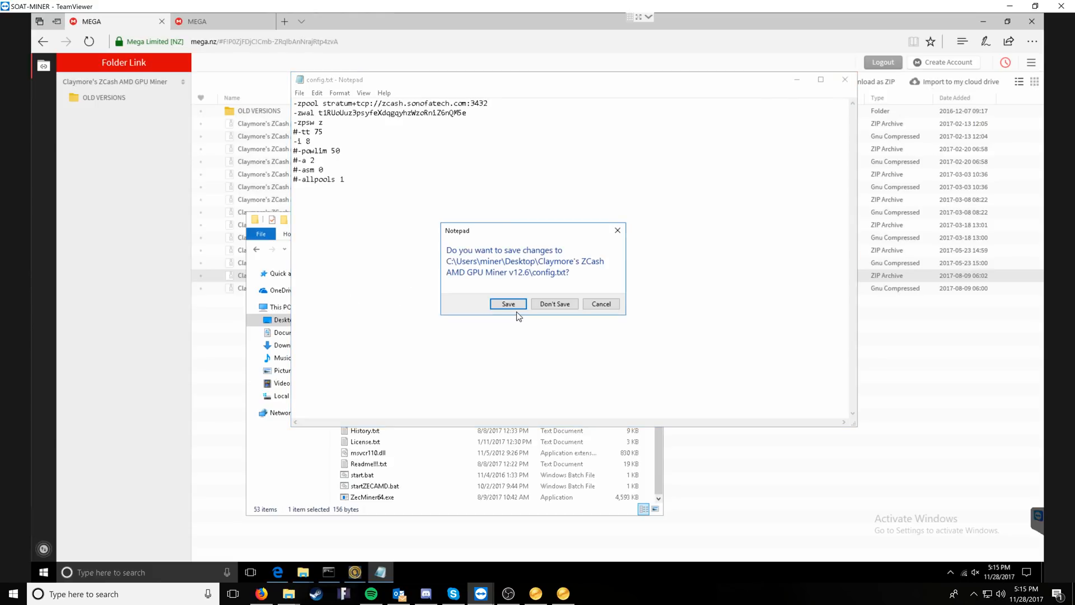
click(507, 303)
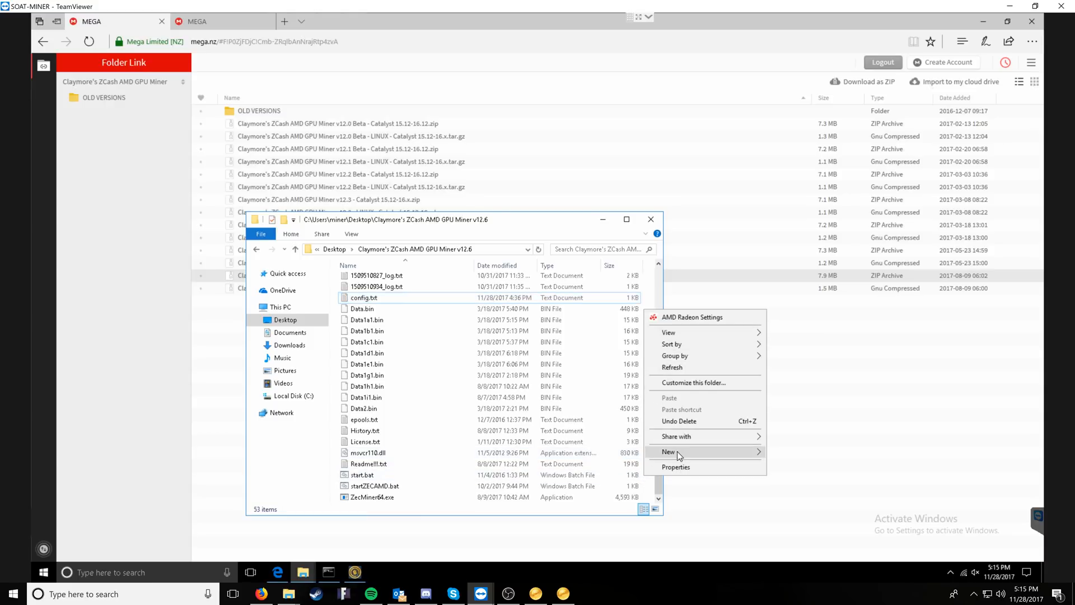
Create a new text document named startSOATBTCZ and open it for editing.
click(668, 451)
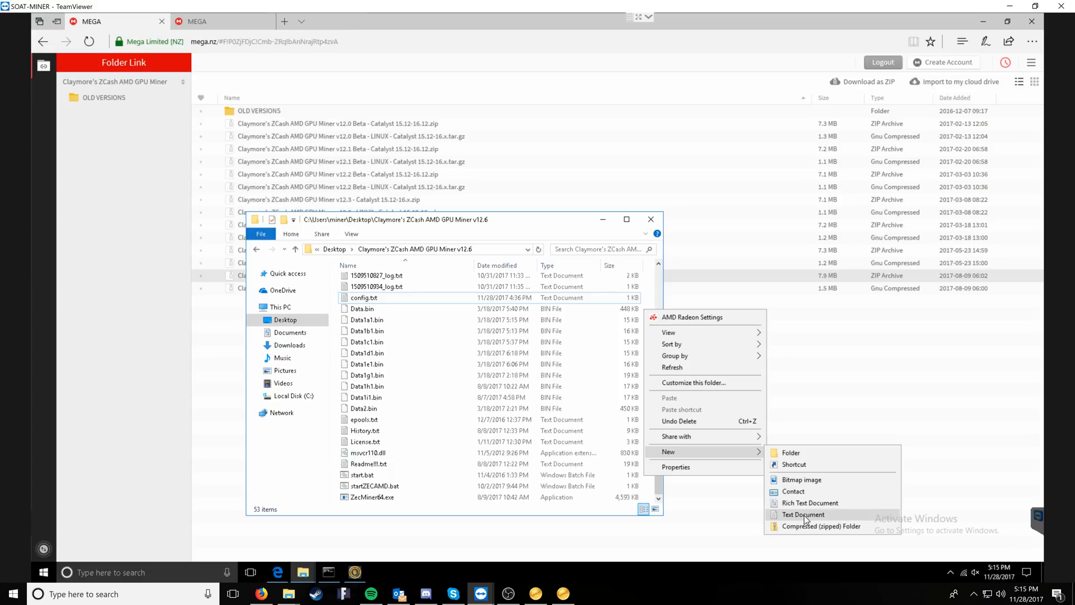
click(803, 514)
text(startSOATBTCZ.txt)
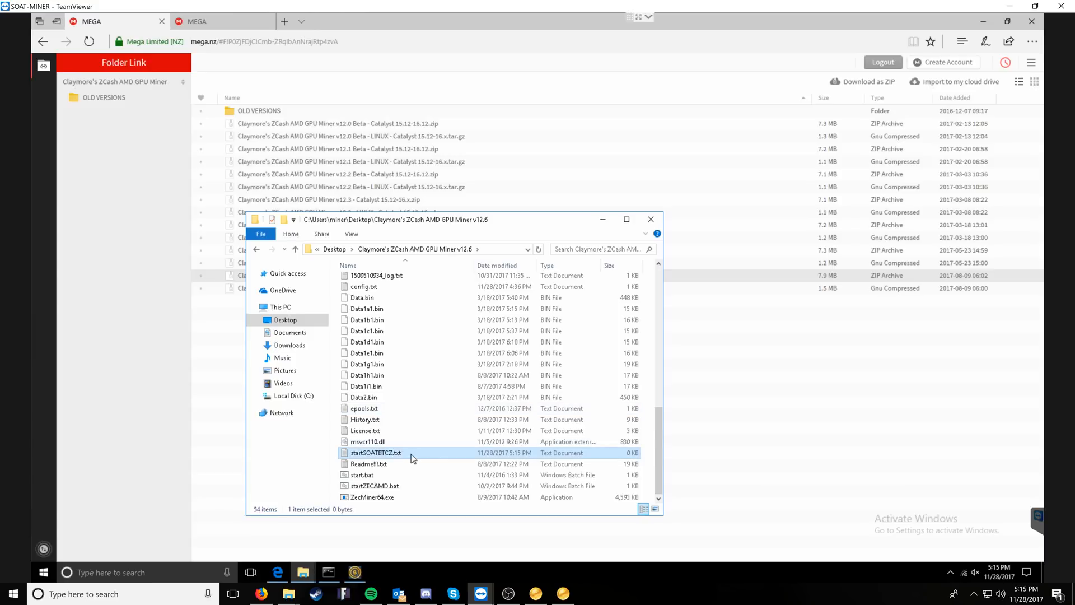
right_click(375, 453)
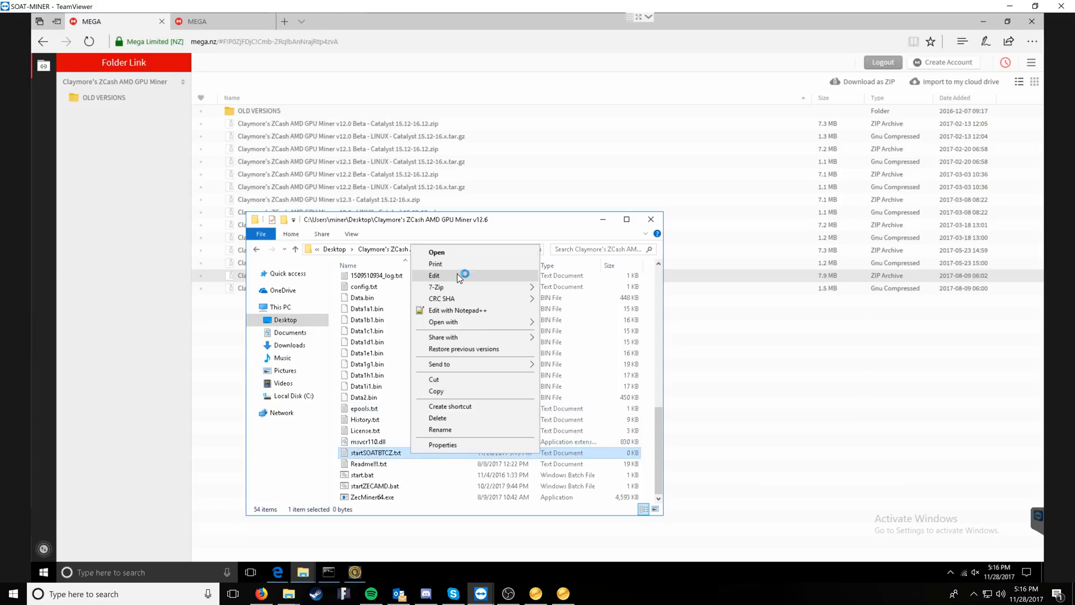
click(434, 275)
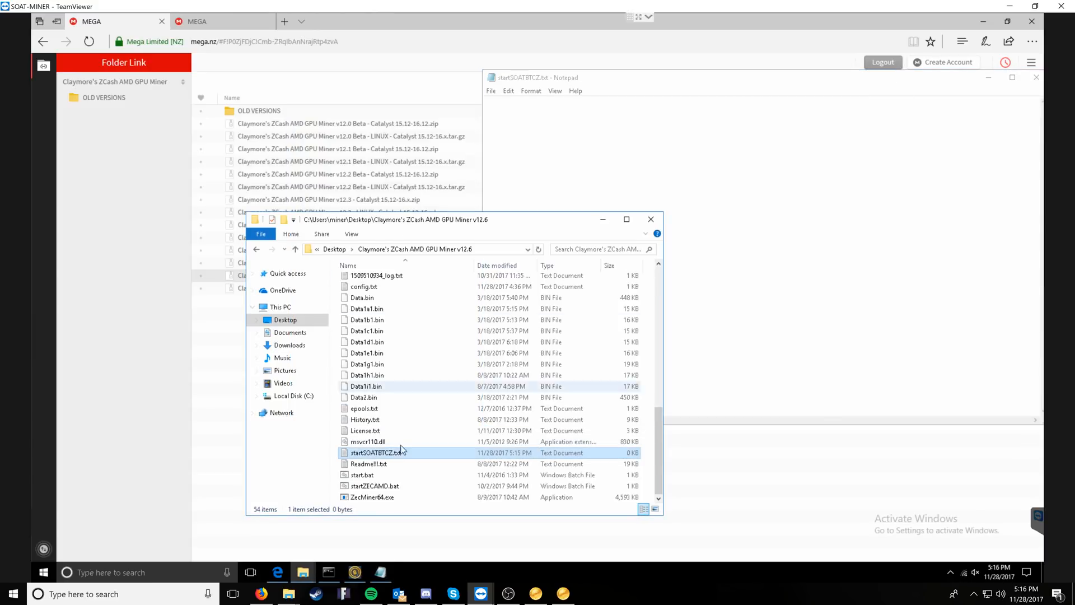
Copy the ZecMiner64.exe name and all startZECAMD.bat lines into startSOATBTCZ.txt.
click(372, 496)
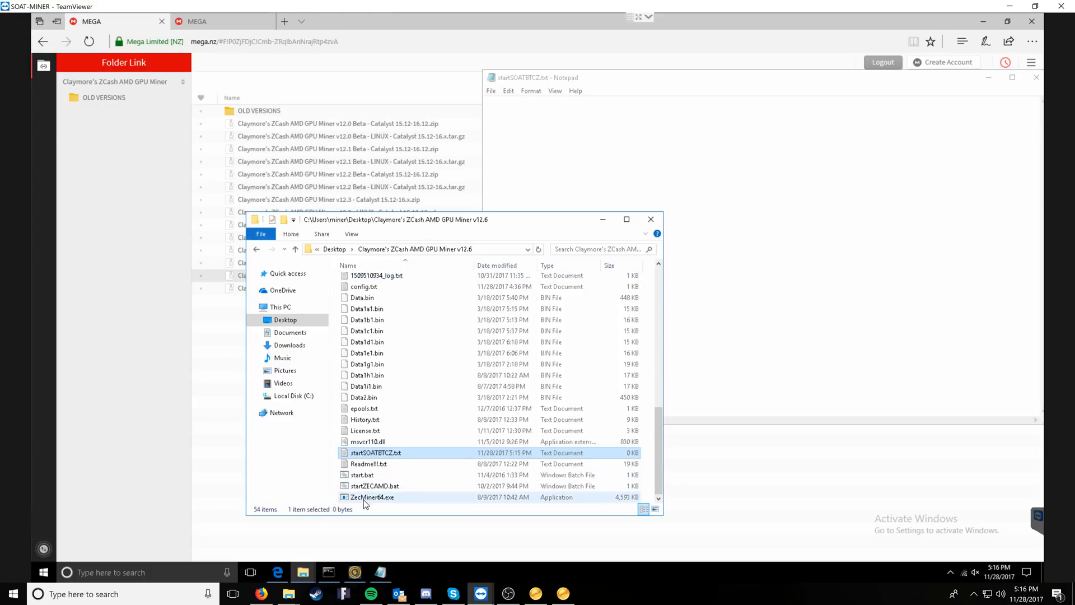
right_click(371, 496)
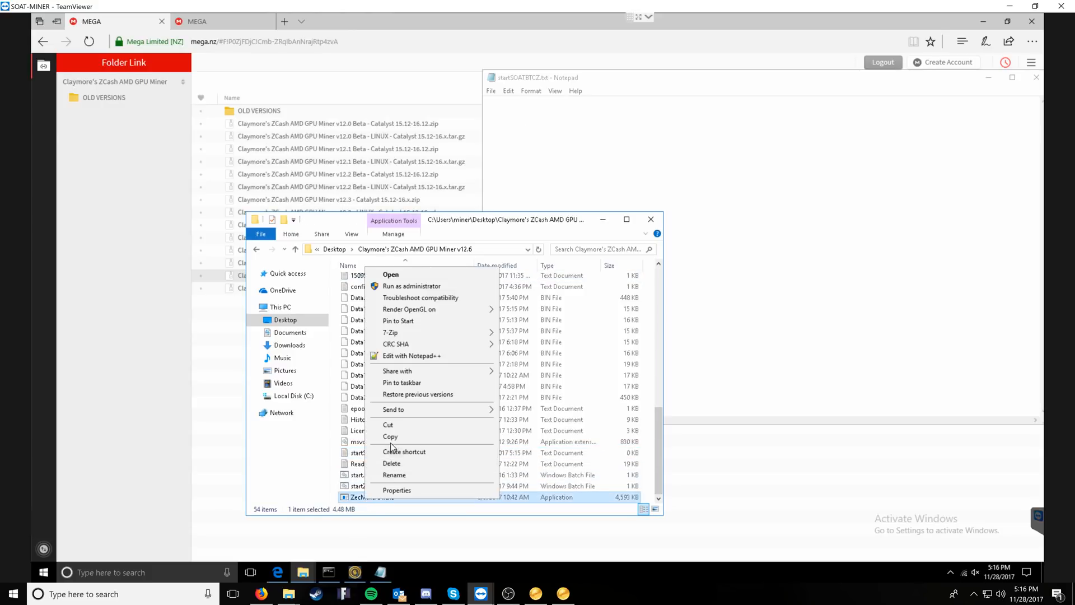
click(393, 474)
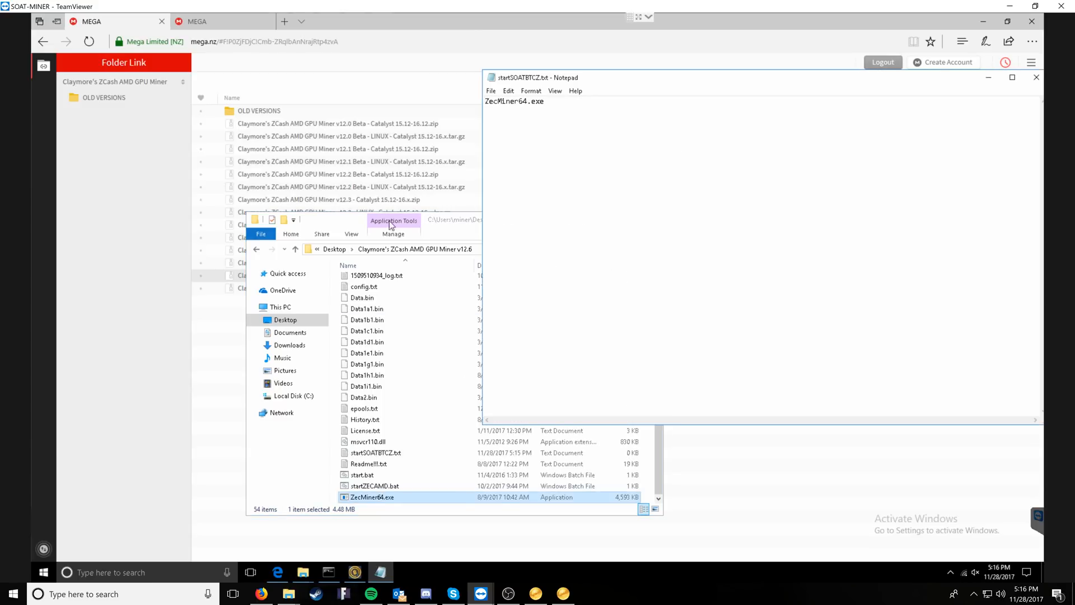
right_click(375, 486)
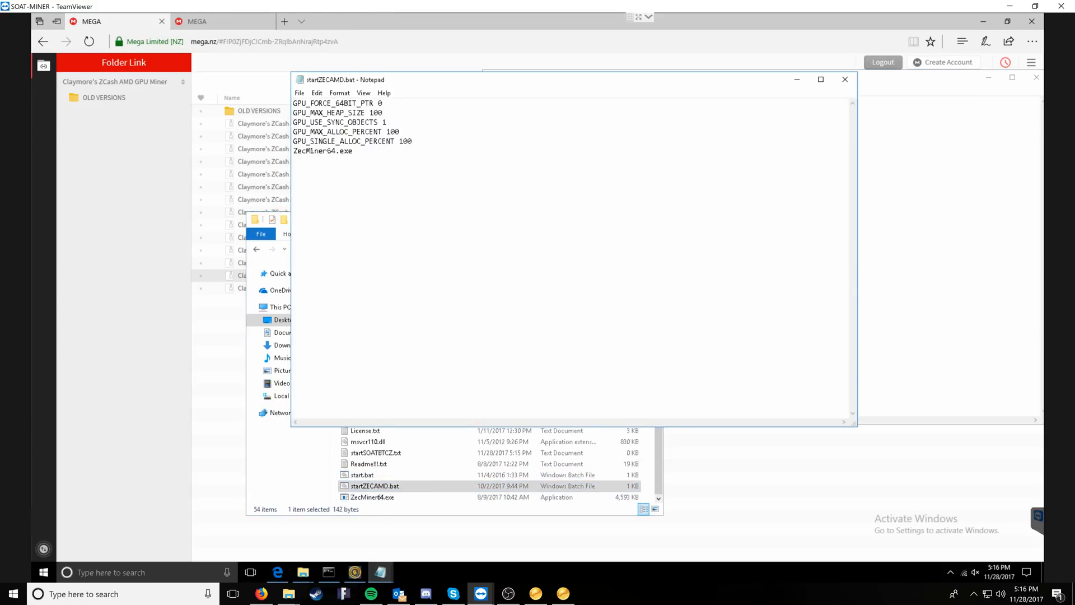
drag(294, 103, 412, 144)
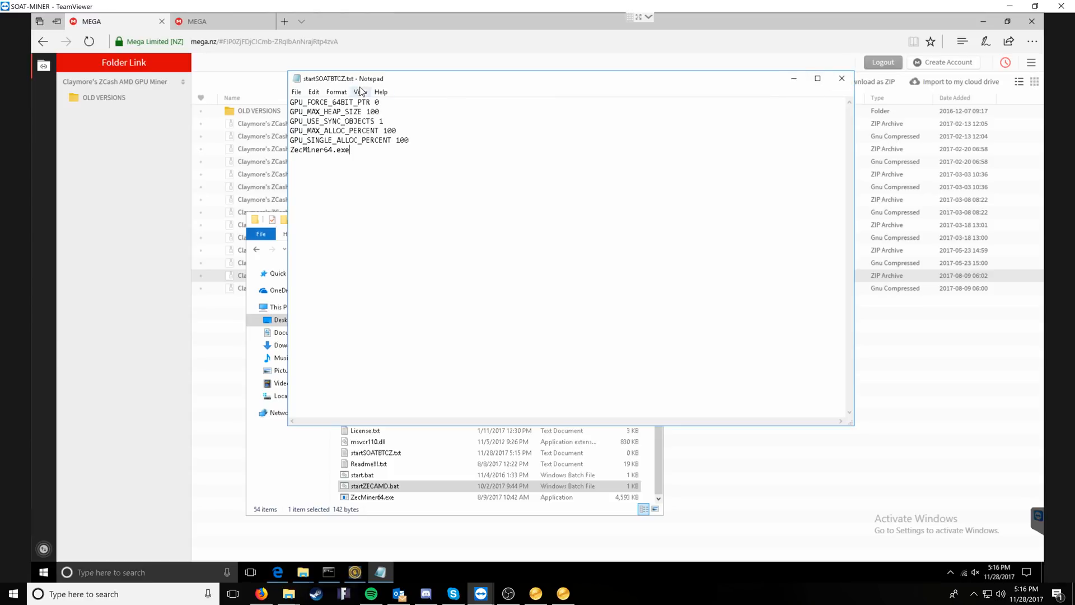
mouse_move(853, 92)
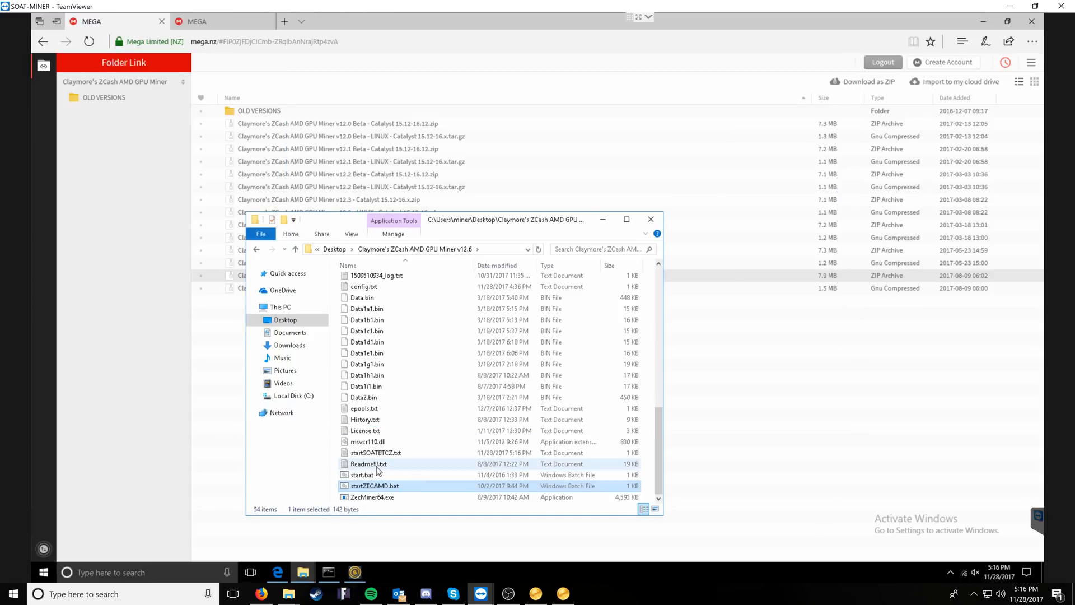
Rename startSOATBTCZ.txt to .bat, using Folder Options from search to reveal extensions.
right_click(375, 452)
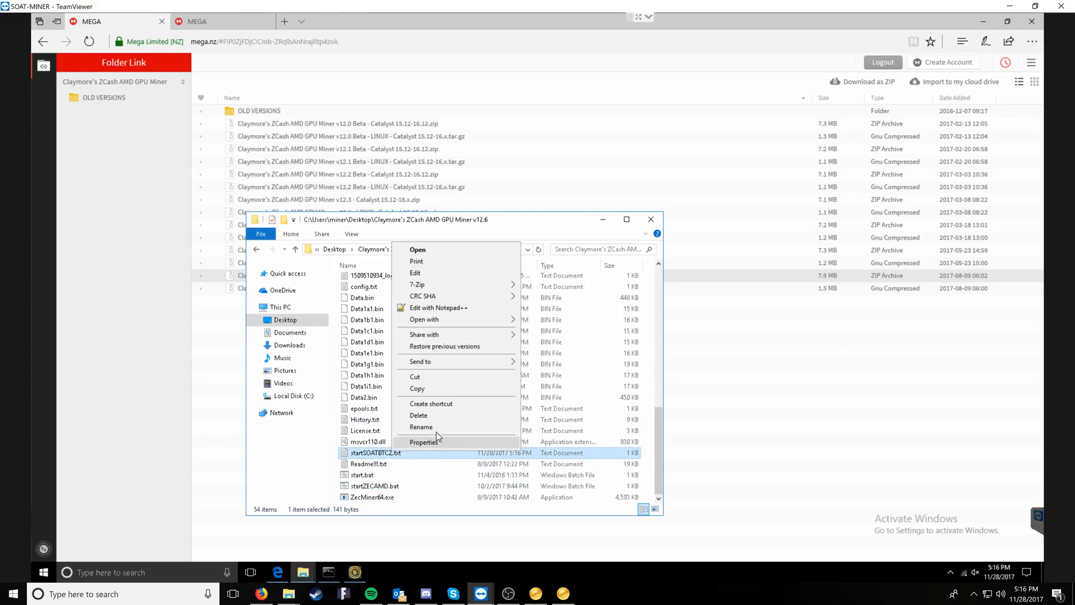
click(421, 426)
text(ba)
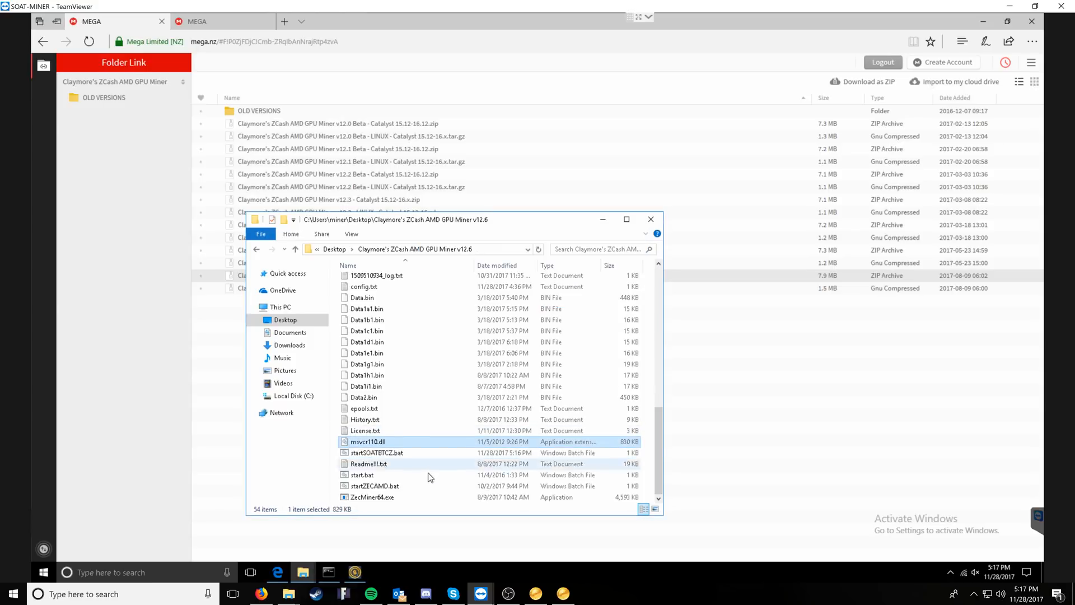
click(376, 452)
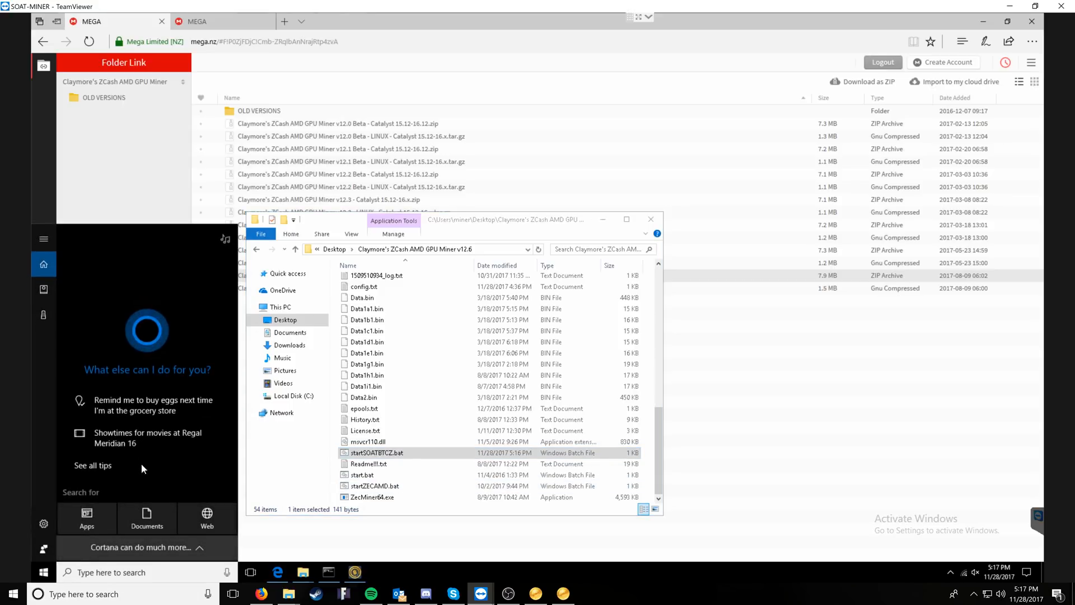
text(f)
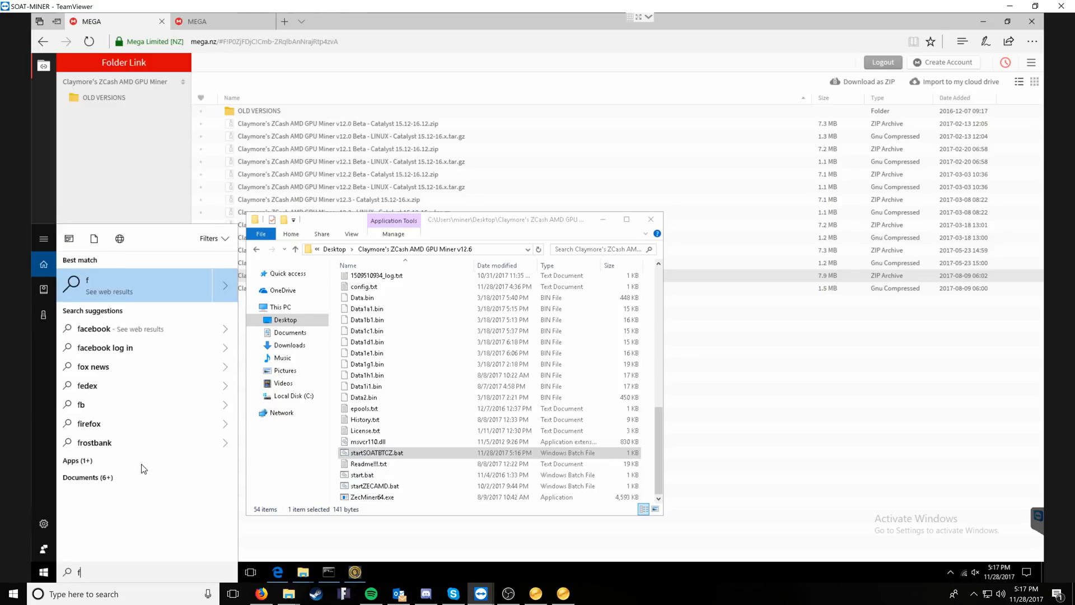
text(older)
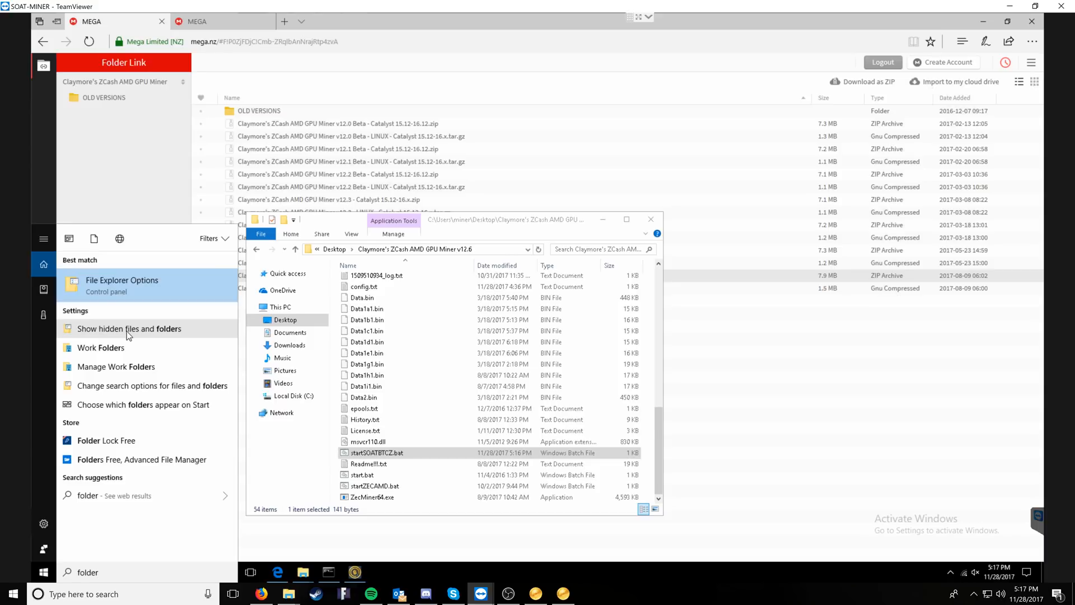
click(121, 280)
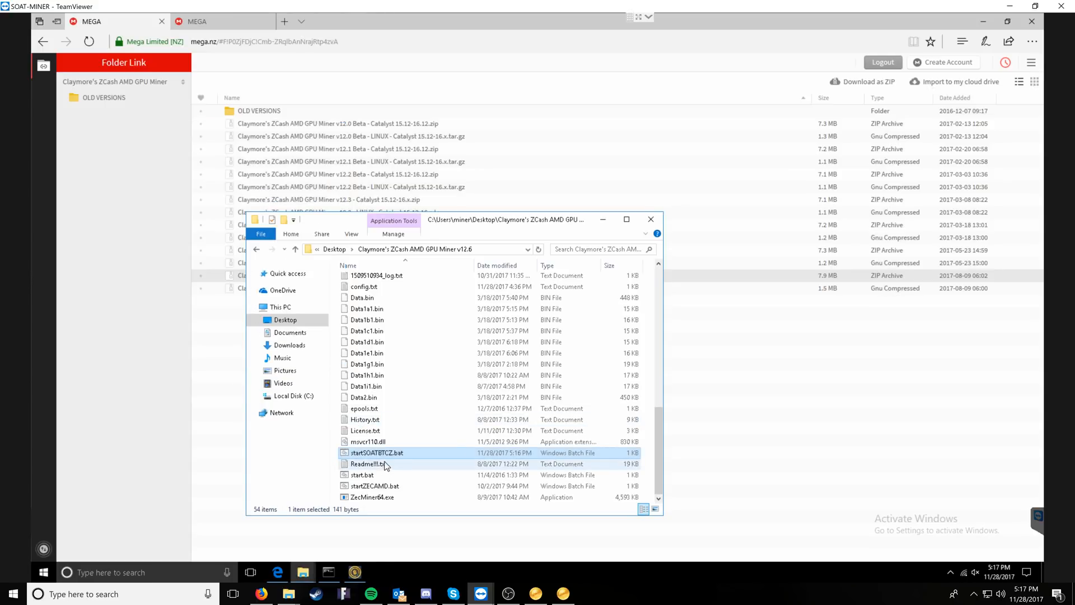
Run shell:startup and place a startSOATBTCZ.bat shortcut in the Startup folder.
right_click(377, 464)
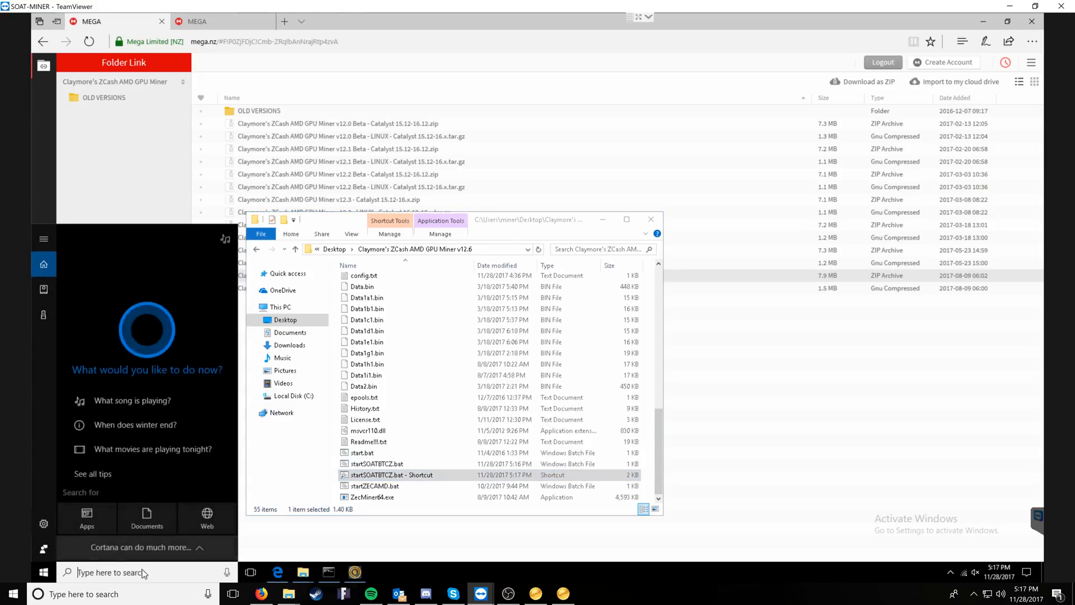
text(run)
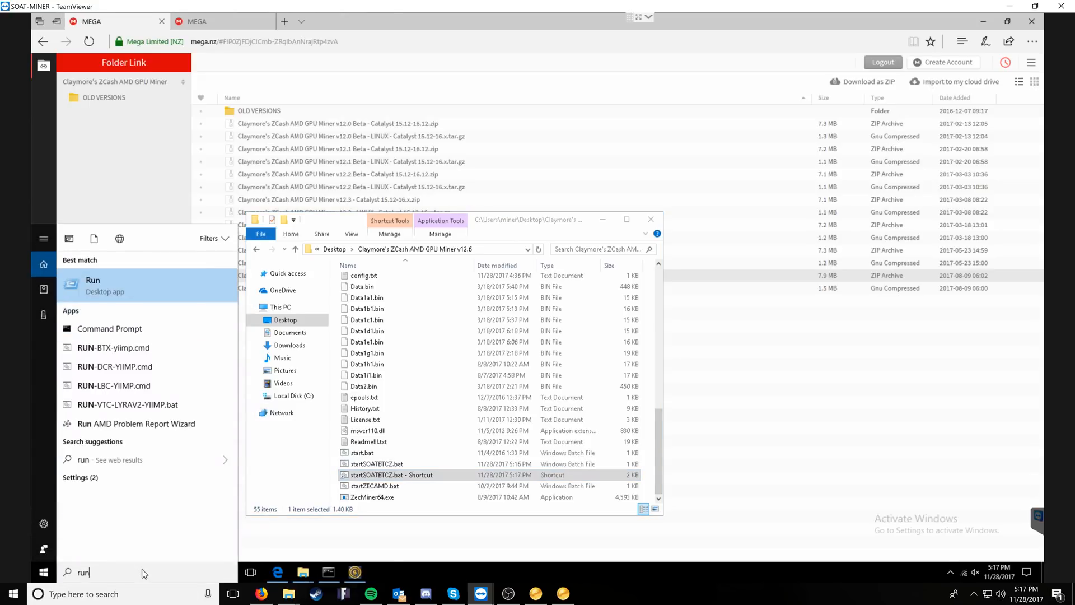
text(shell:startup)
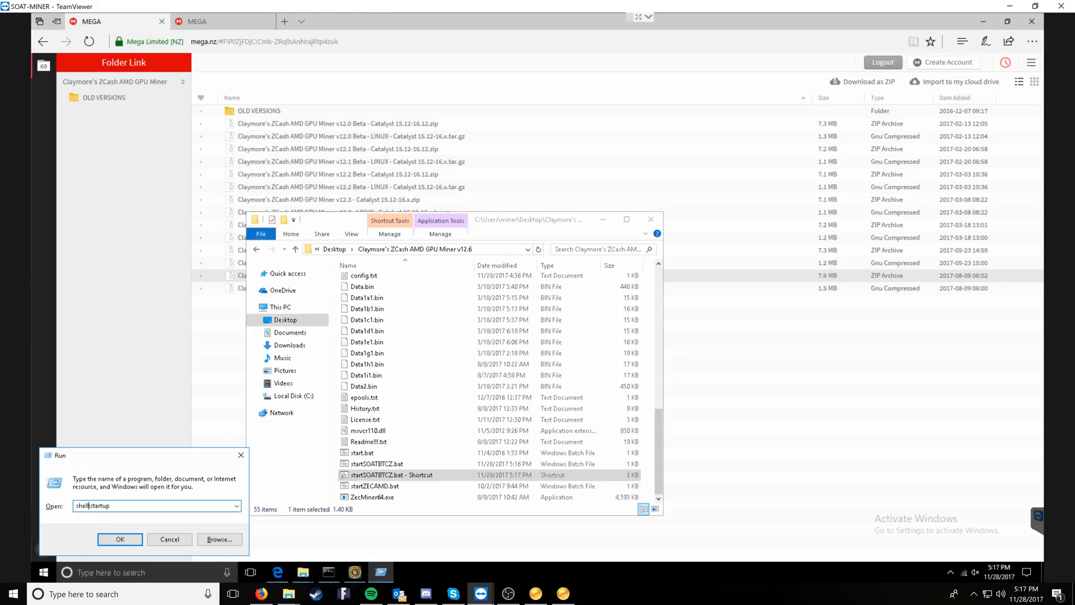
click(120, 539)
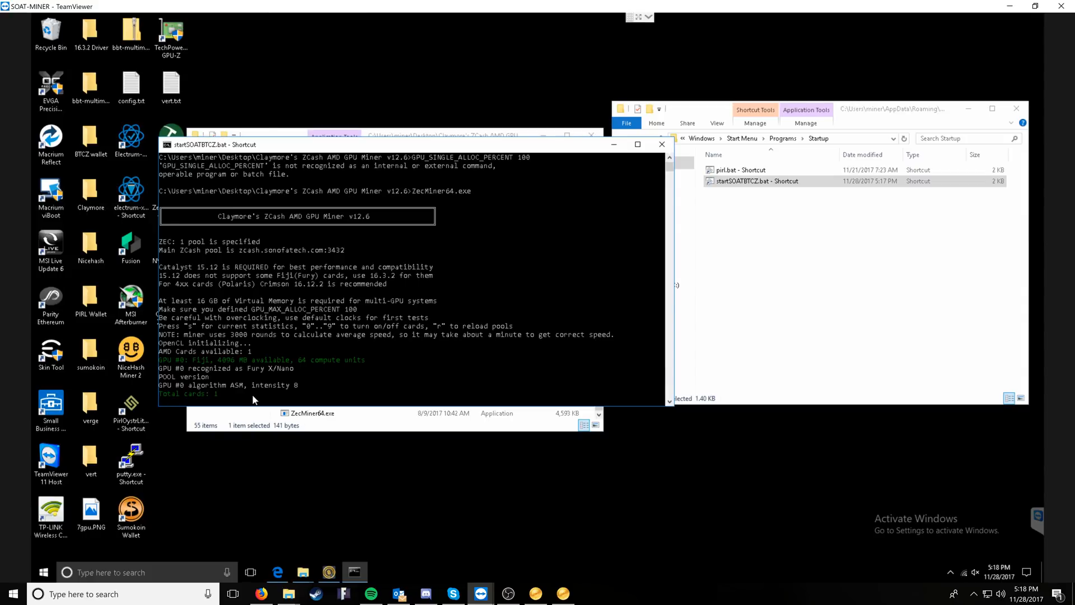
Close the miner console, select the NV Zec Miner folder, and open the Zec Miner downloads.
click(755, 180)
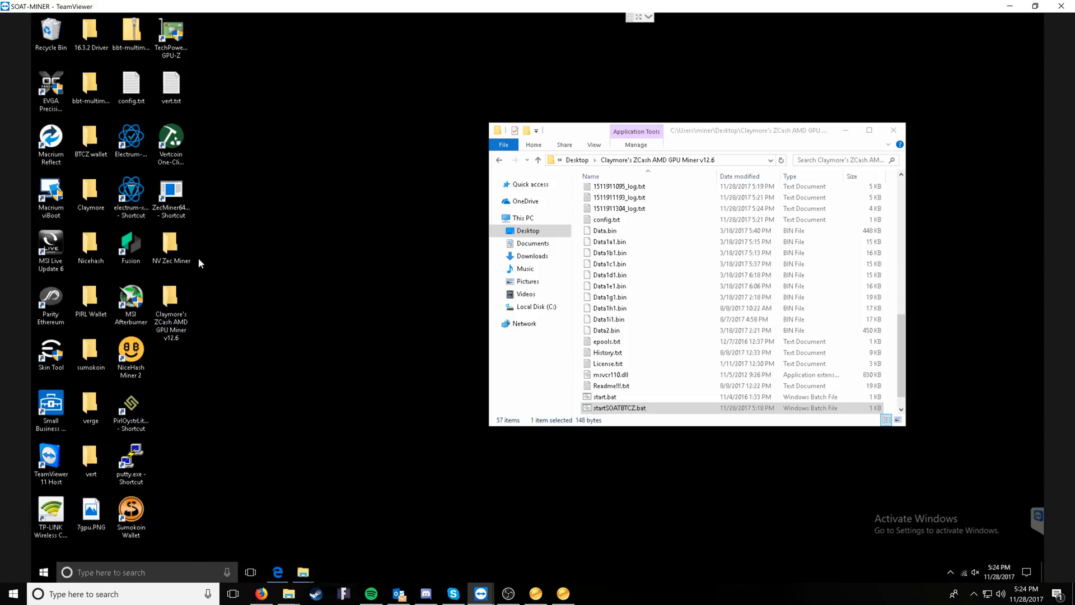
click(170, 244)
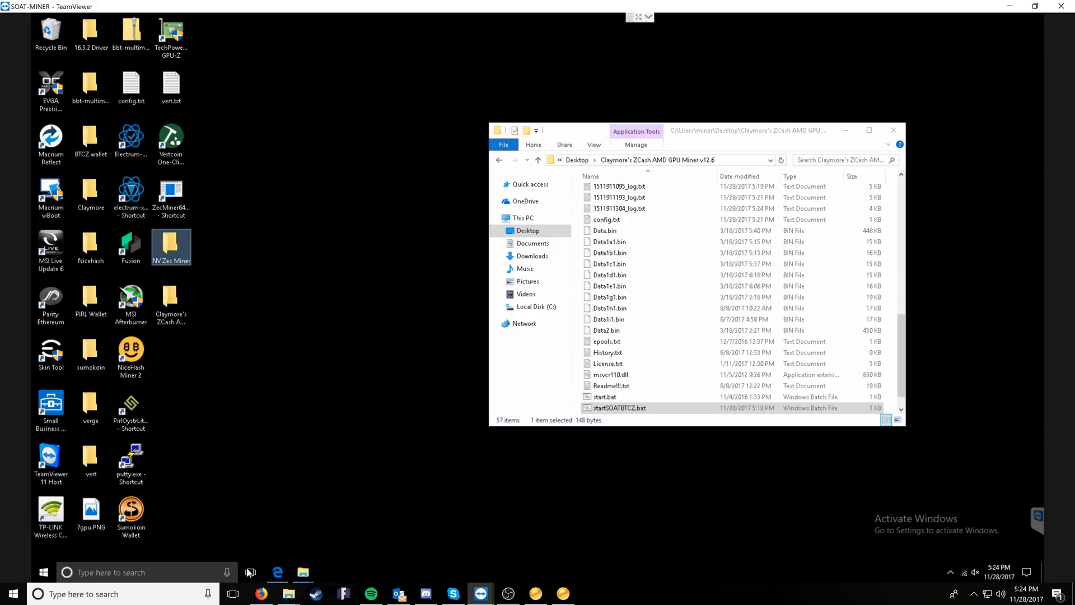
click(277, 571)
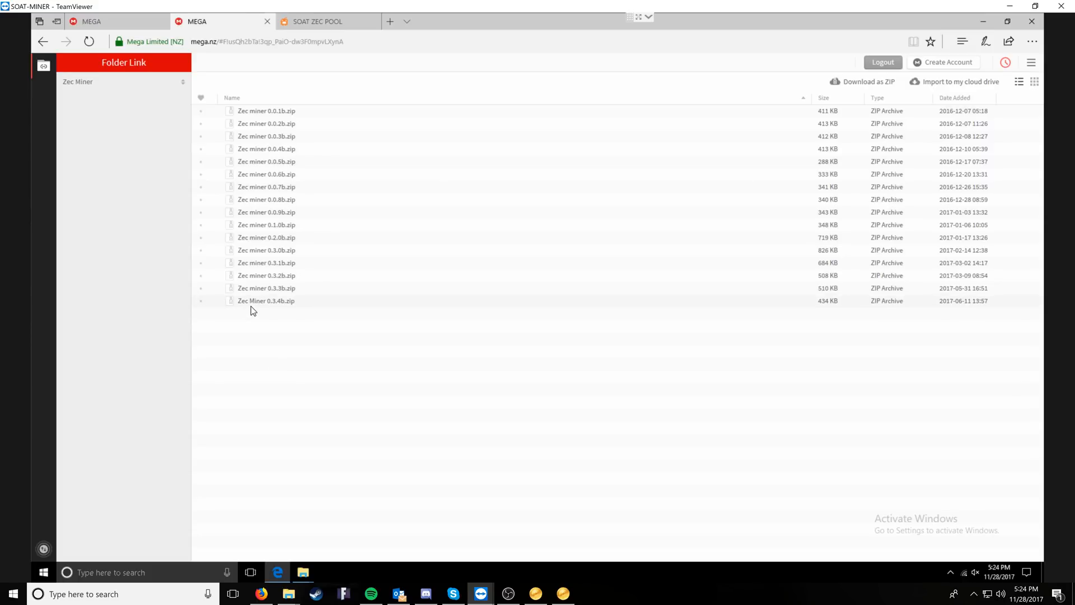
Copy Zec Miner 0.3.4b.zip from Downloads into Desktop\NV Zec Miner and Extract Here.
click(266, 300)
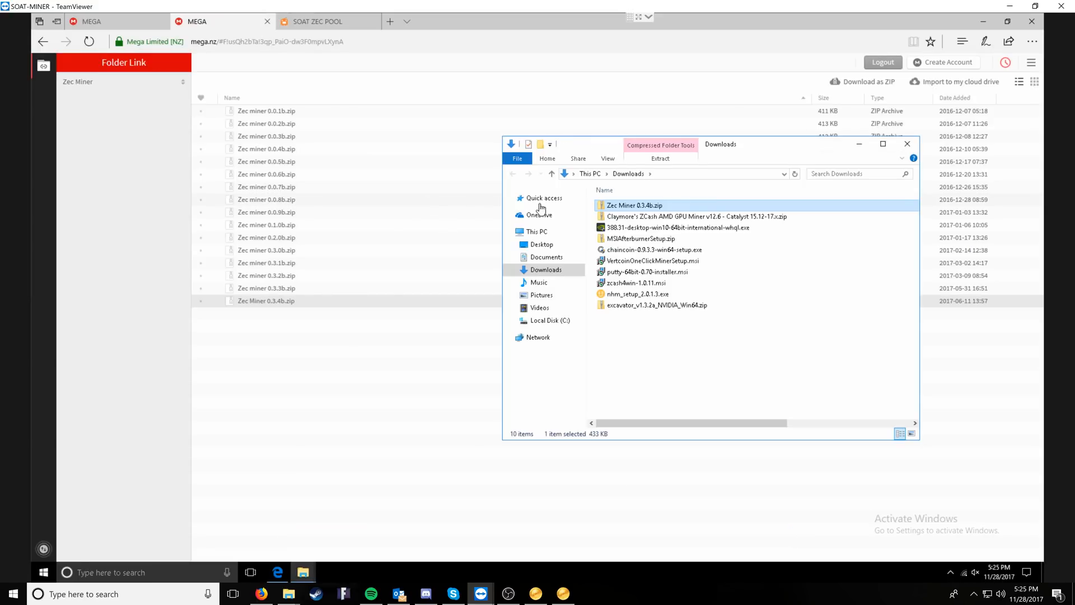
right_click(633, 205)
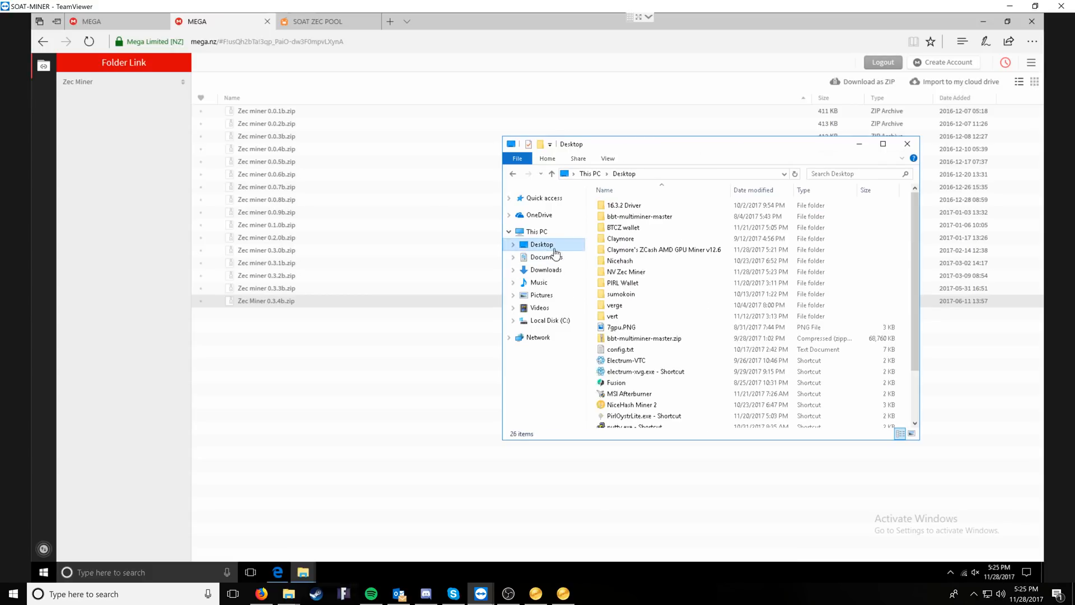
click(625, 271)
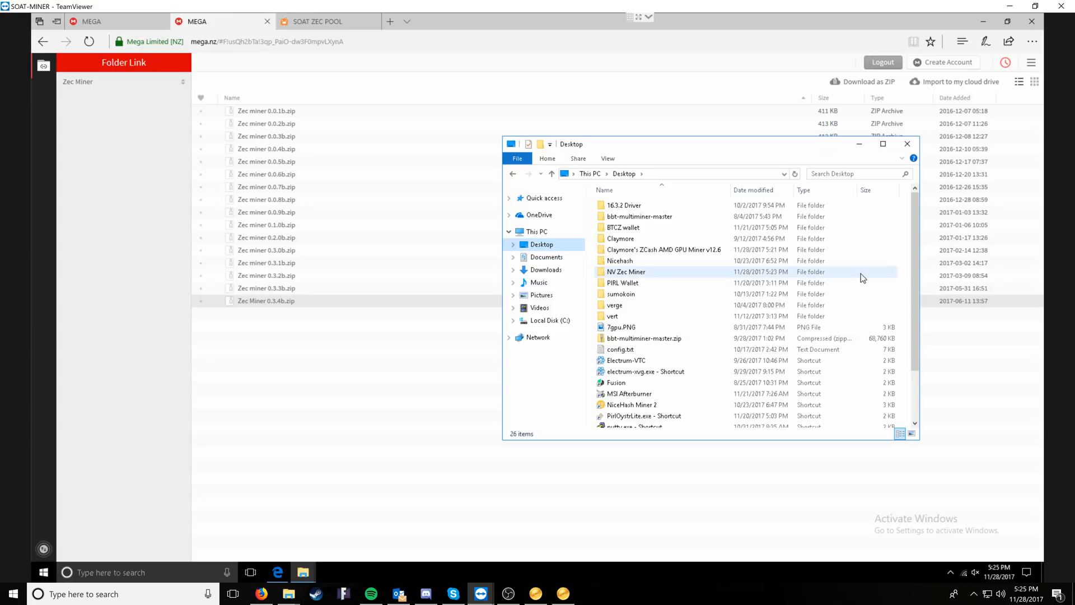
right_click(862, 277)
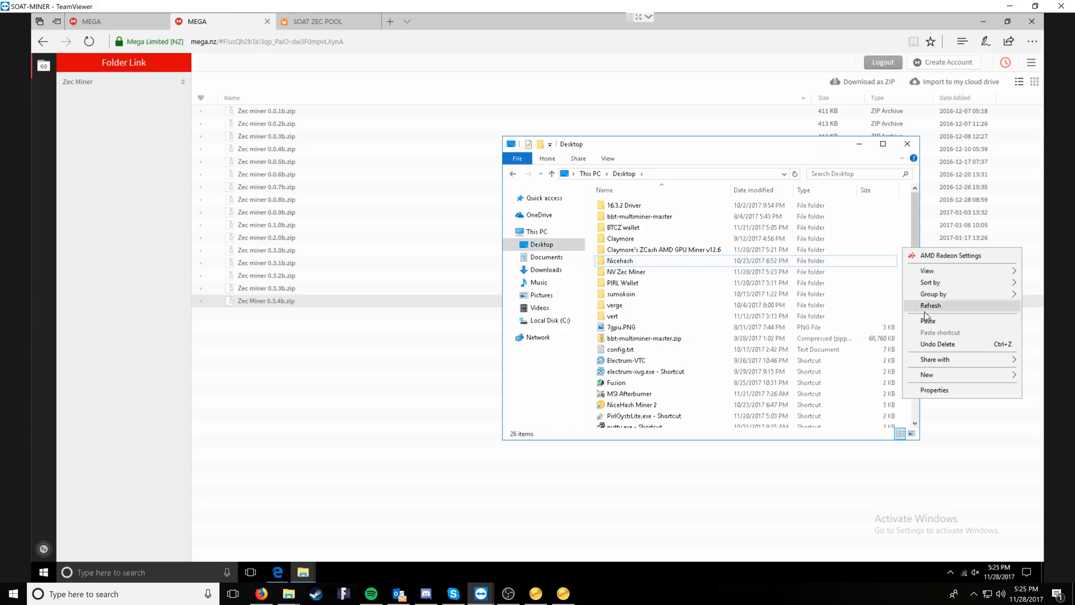
click(926, 375)
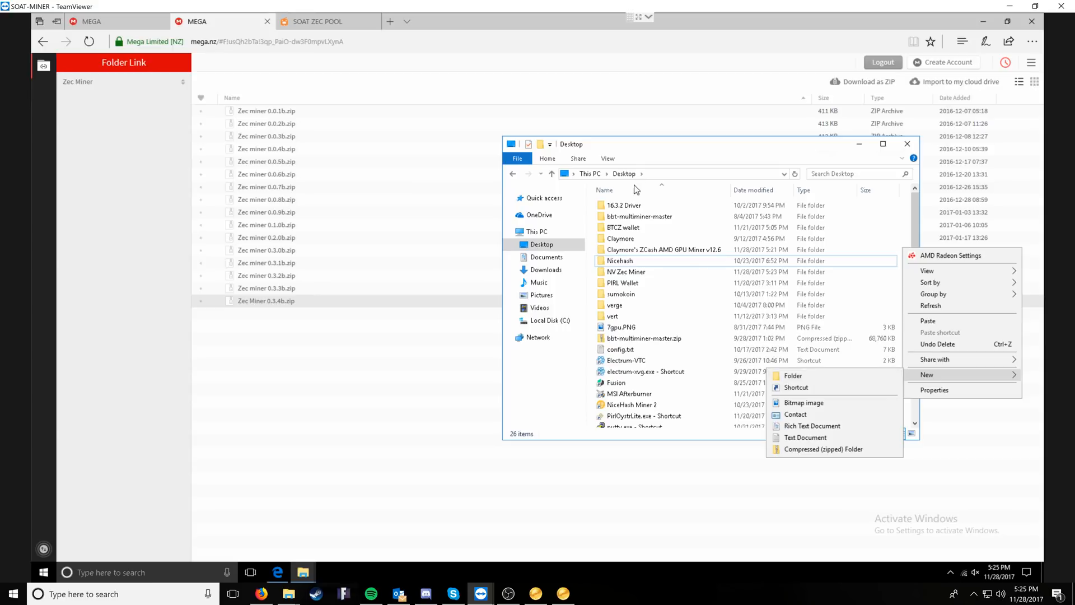
click(625, 271)
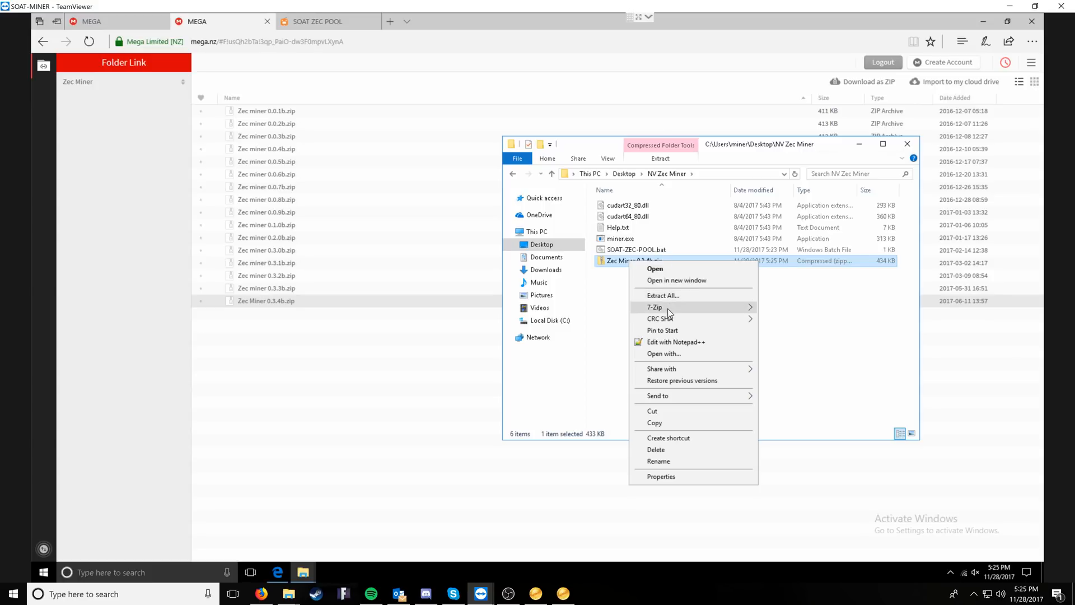
mouse_move(654, 306)
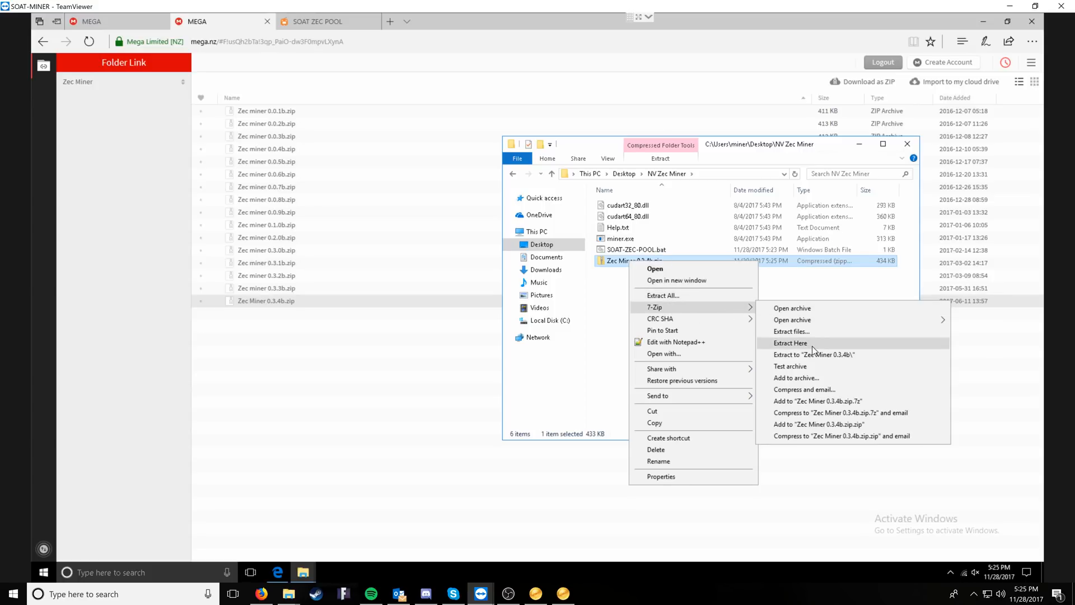
click(791, 342)
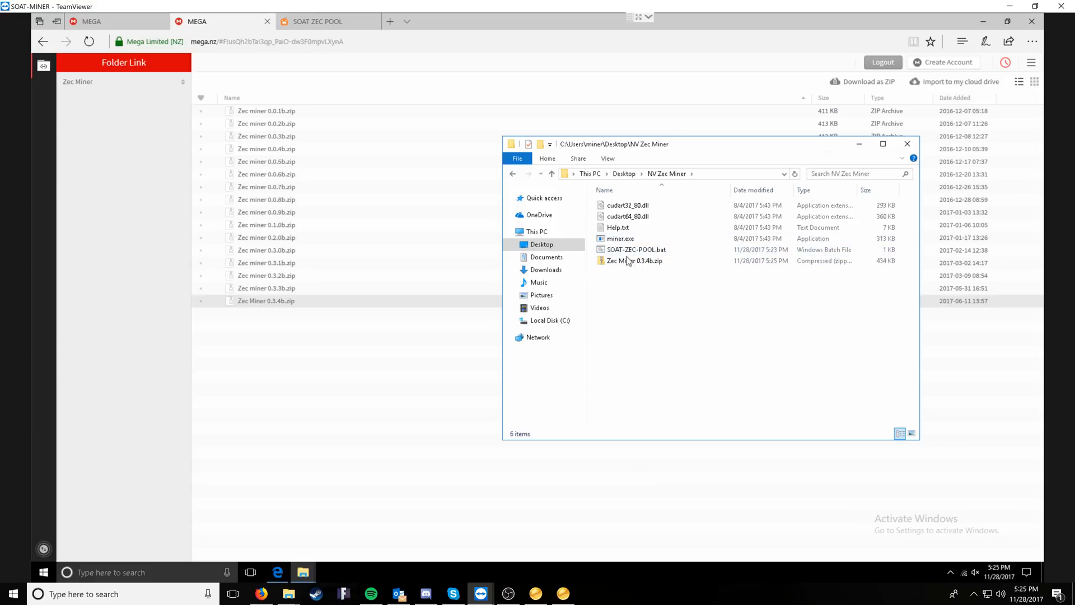
mouse_move(635, 249)
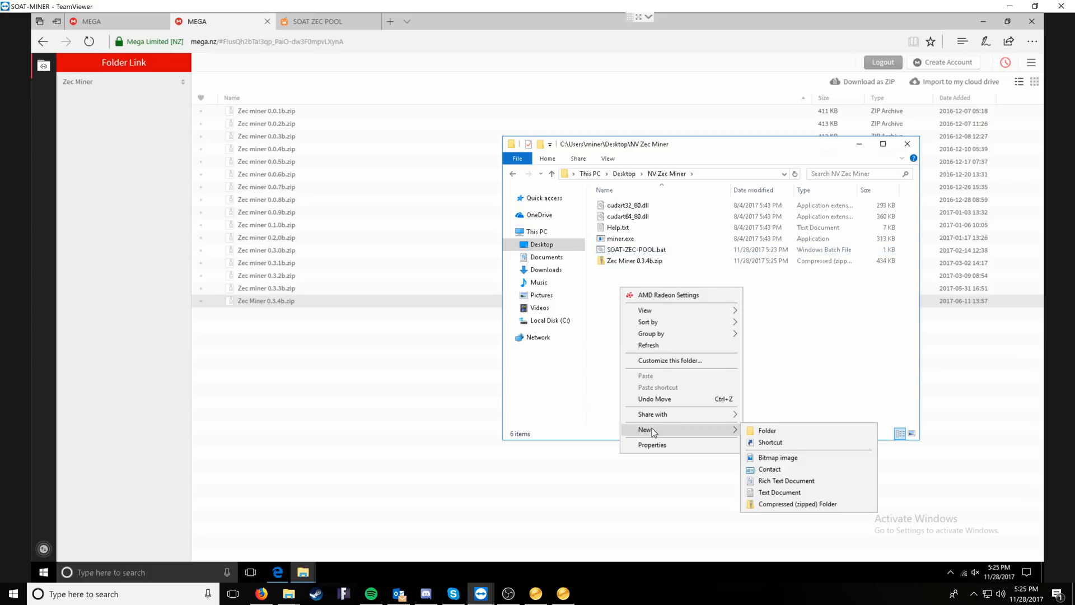
Create an empty SOAT-ZEC-TEST.bat in the NV Zec Miner folder and open it in Notepad.
click(780, 491)
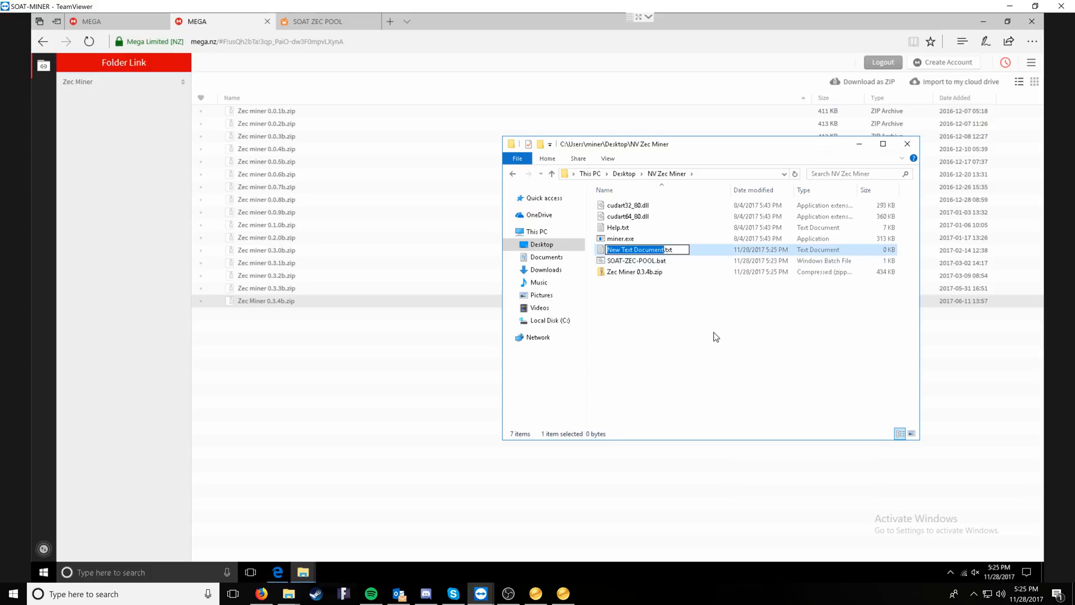
text(SOAT)
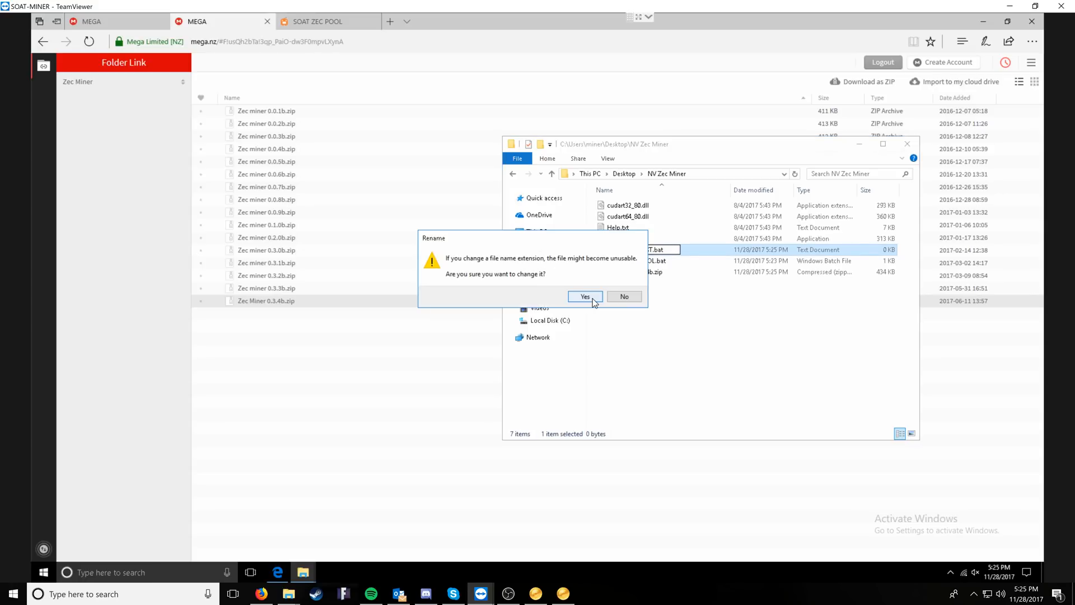
click(583, 297)
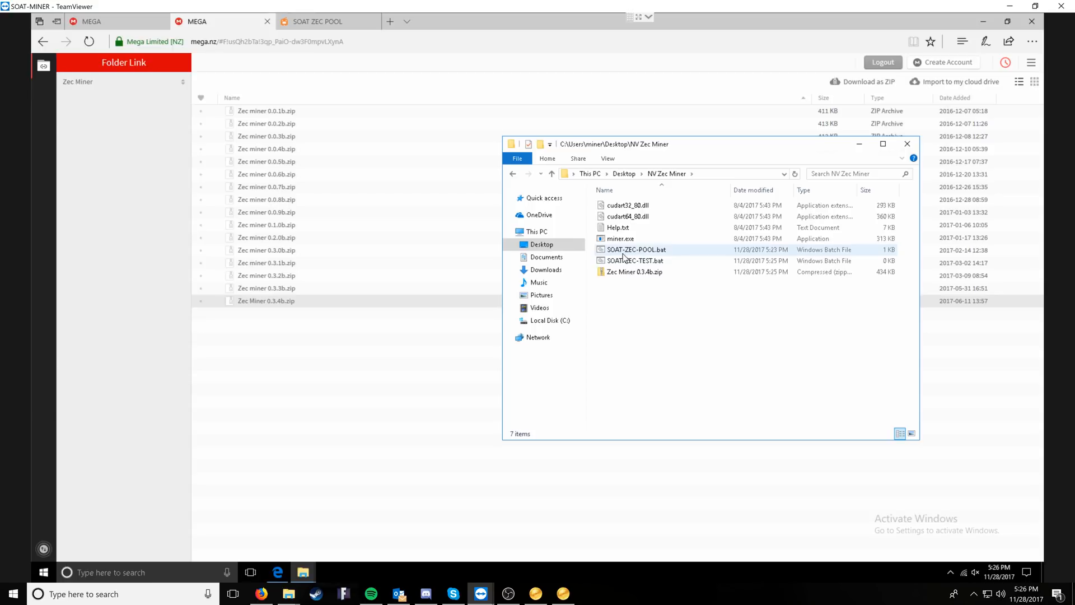
click(634, 260)
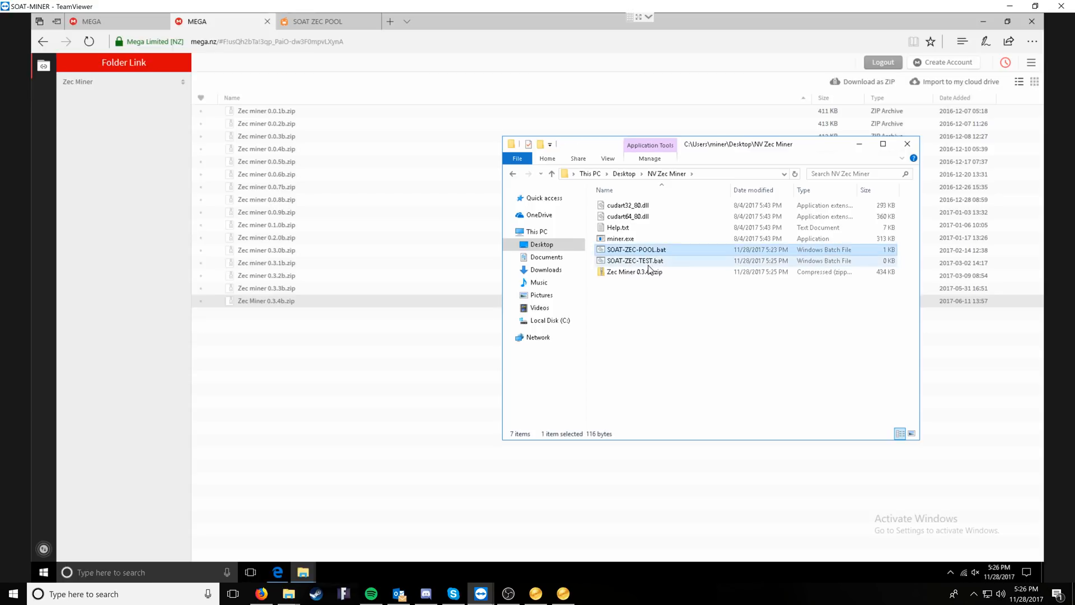
double_click(635, 260)
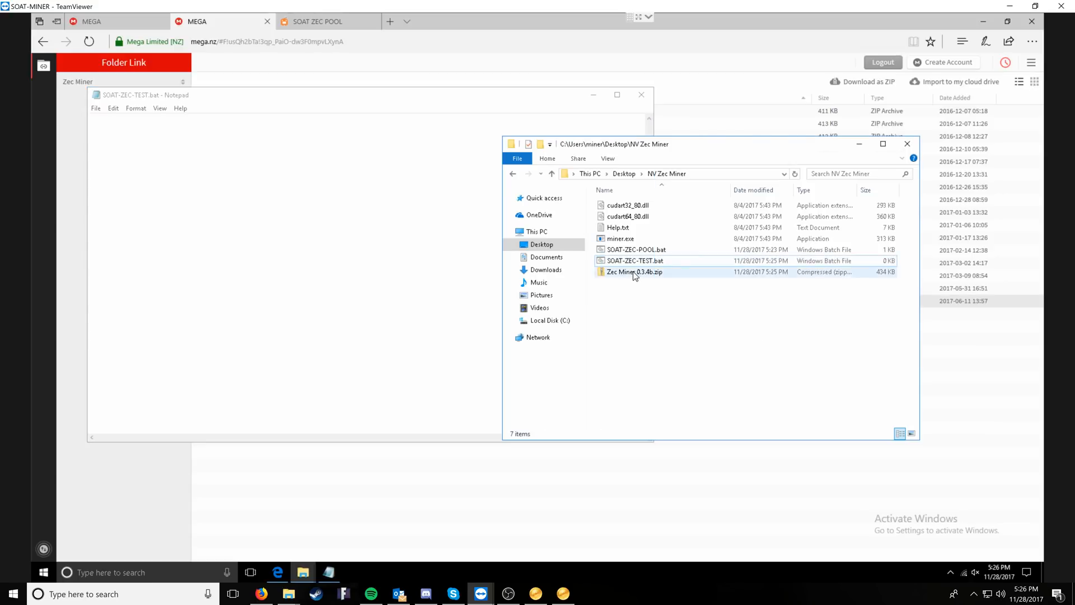
Open SOAT-ZEC-POOL.bat in Notepad to view its miner command.
right_click(635, 249)
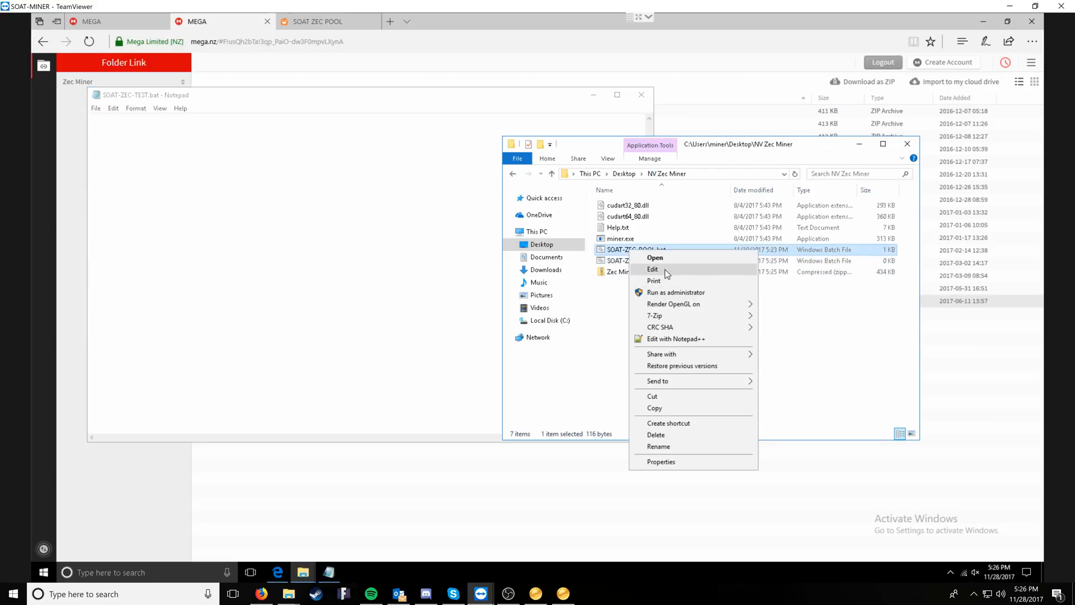
click(652, 269)
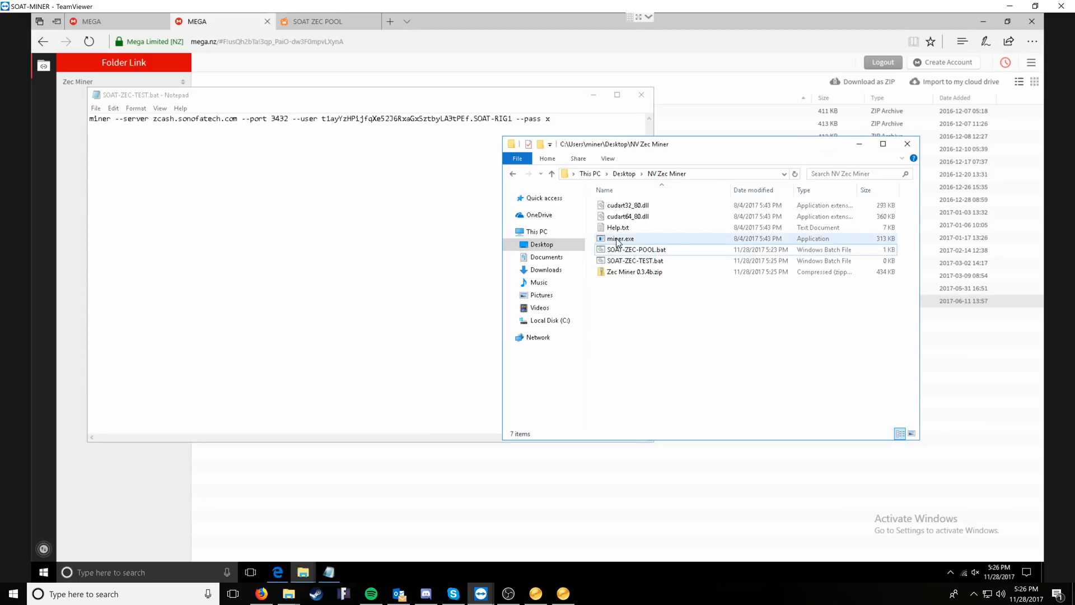
click(635, 248)
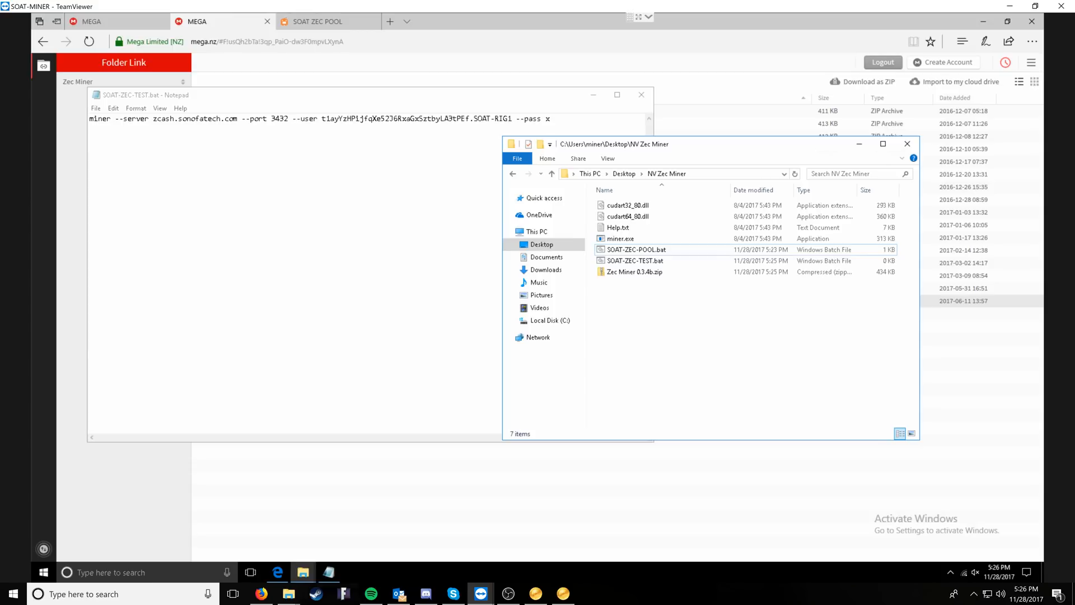
Save the zcash.sonofatech.com port 3432 command in SOAT-ZEC-TEST.bat, then start EWBF from SOAT-ZEC-POOL.bat.
double_click(163, 118)
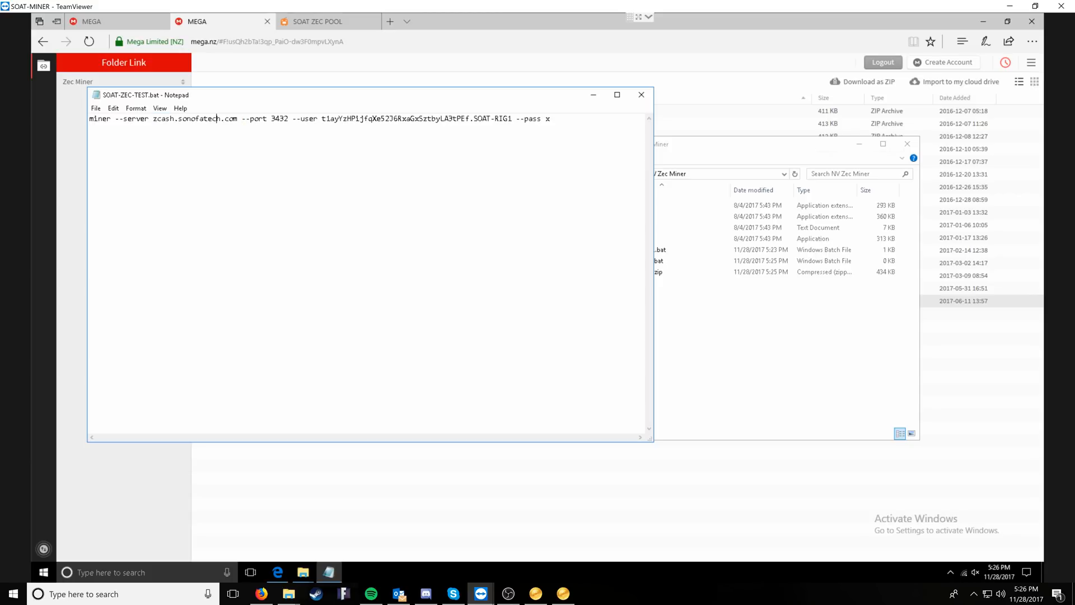
double_click(278, 118)
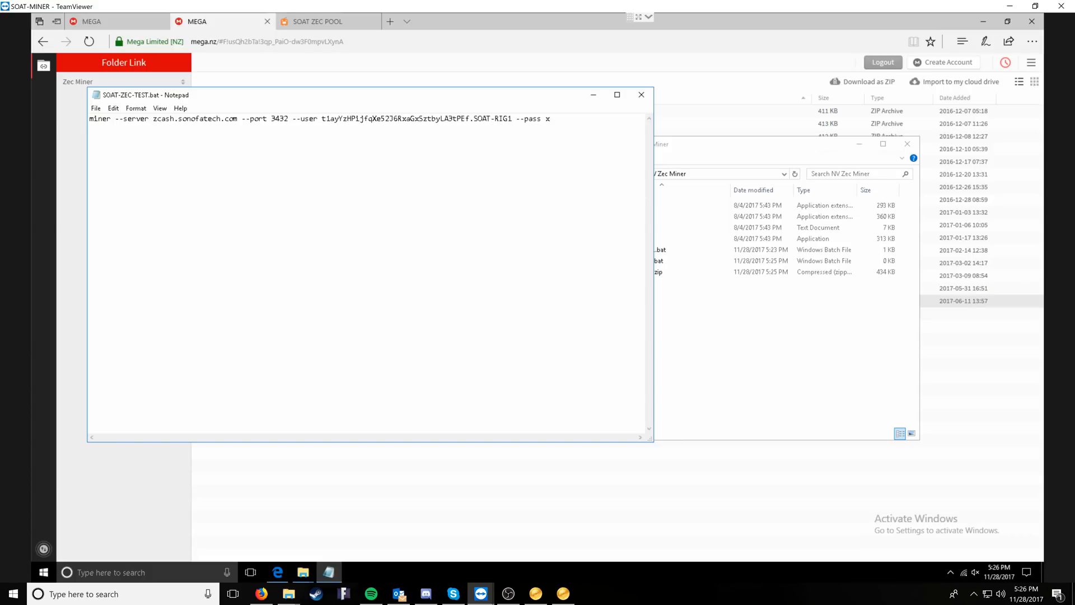
click(95, 108)
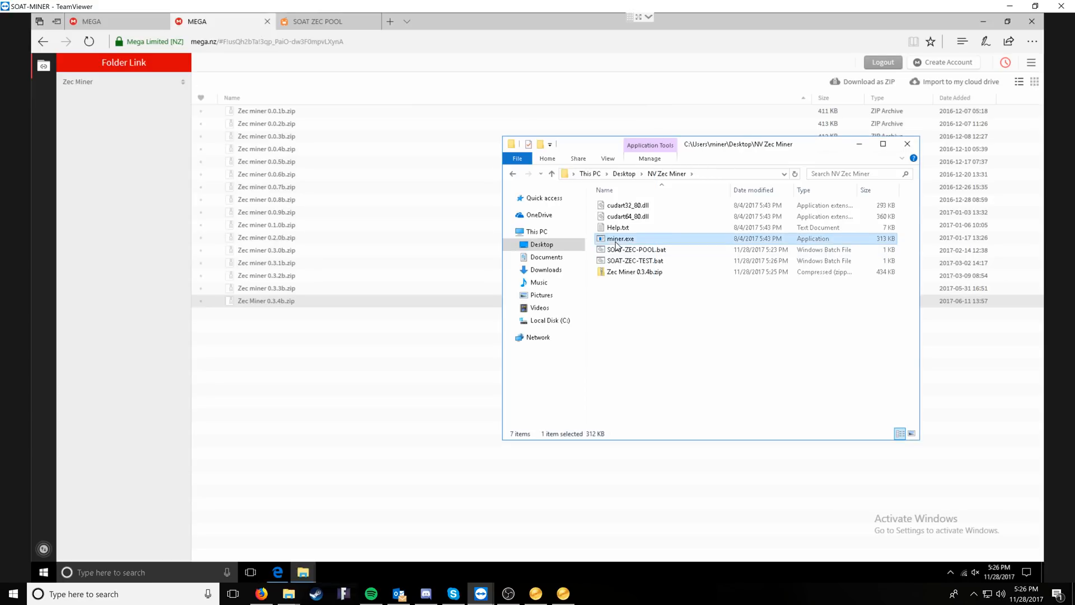
double_click(635, 248)
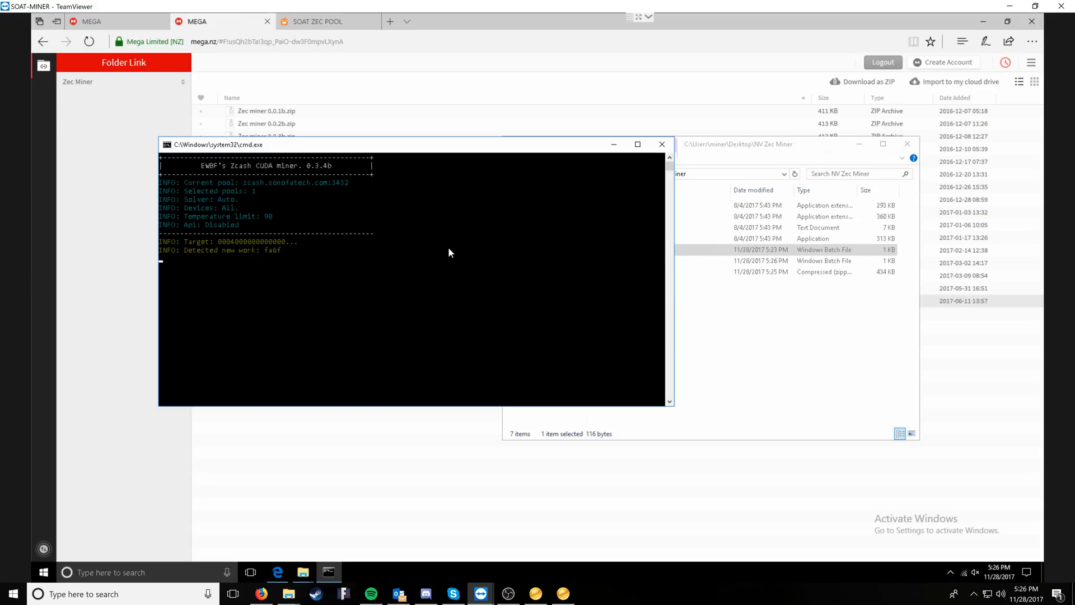